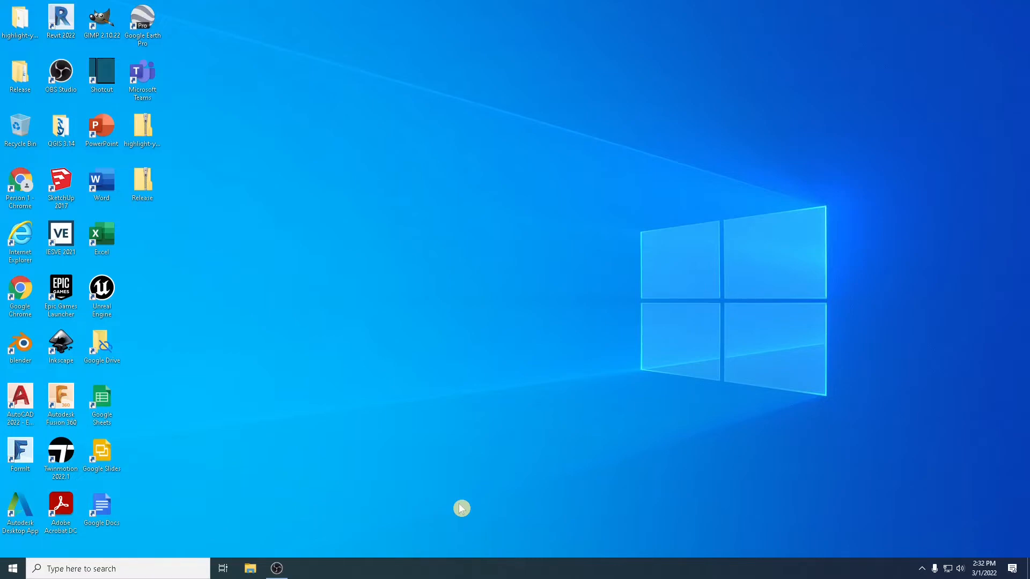
Open File Explorer maximized and expand This PC to show the drives.
click(250, 568)
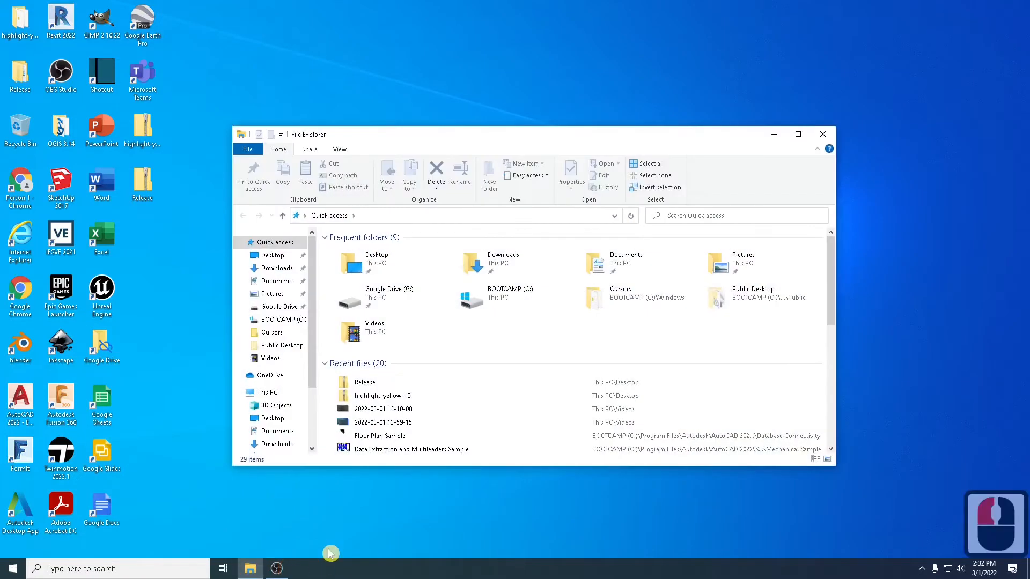
click(797, 134)
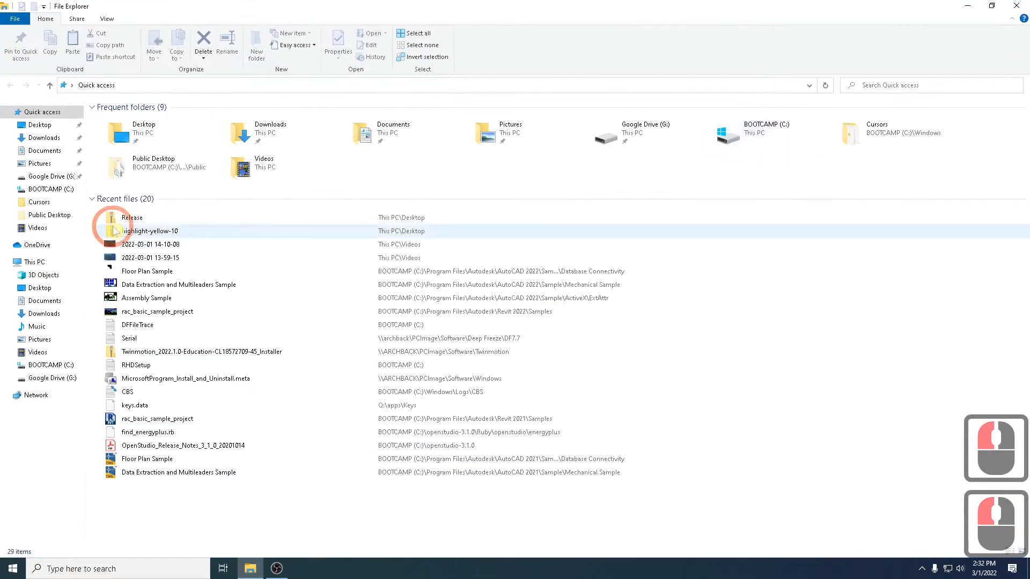
click(36, 262)
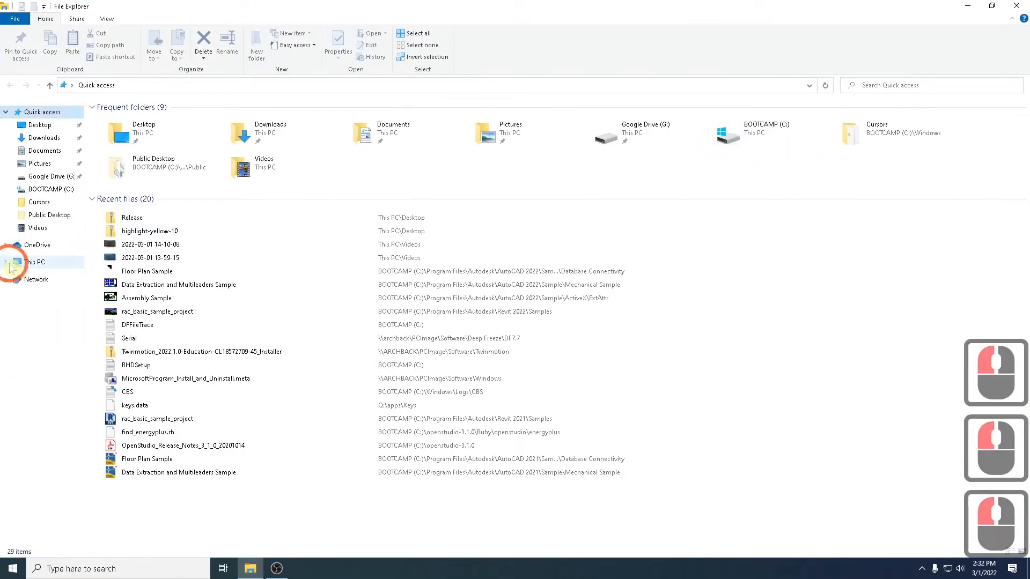
double_click(34, 261)
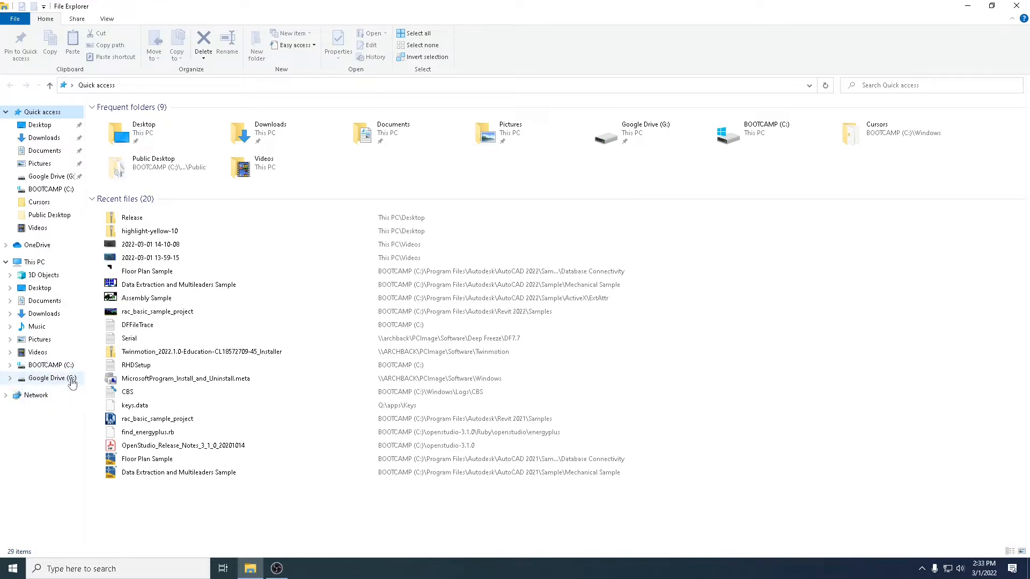
double_click(50, 365)
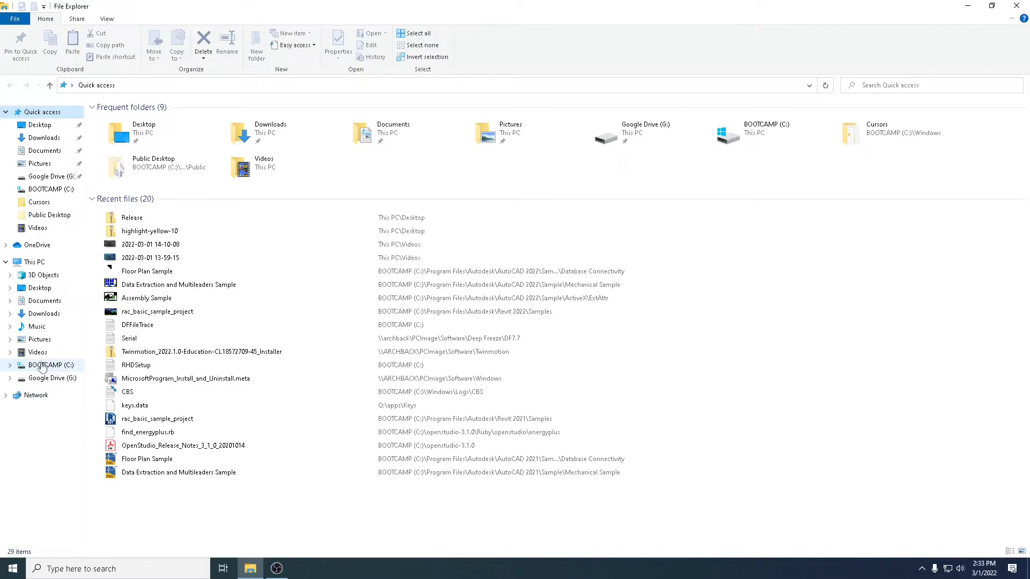
mouse_move(63, 371)
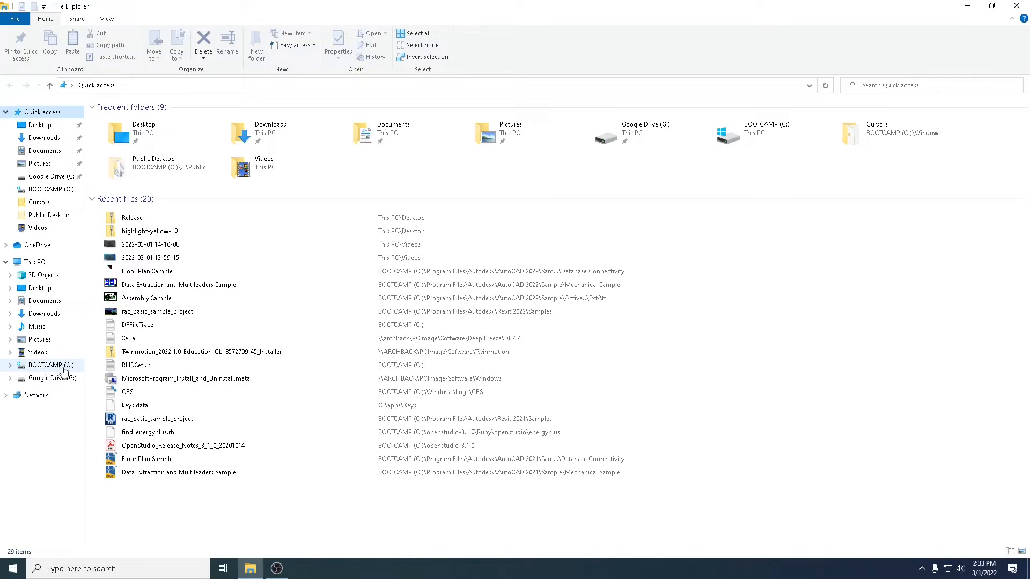
mouse_move(61, 378)
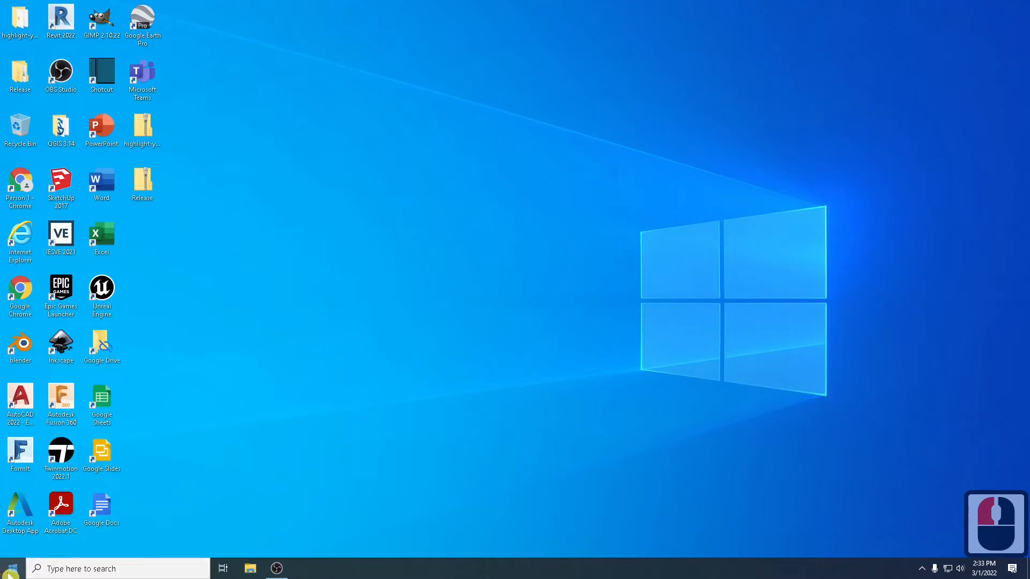
Open System > Storage for drive C maximized and expand all usage categories.
click(11, 568)
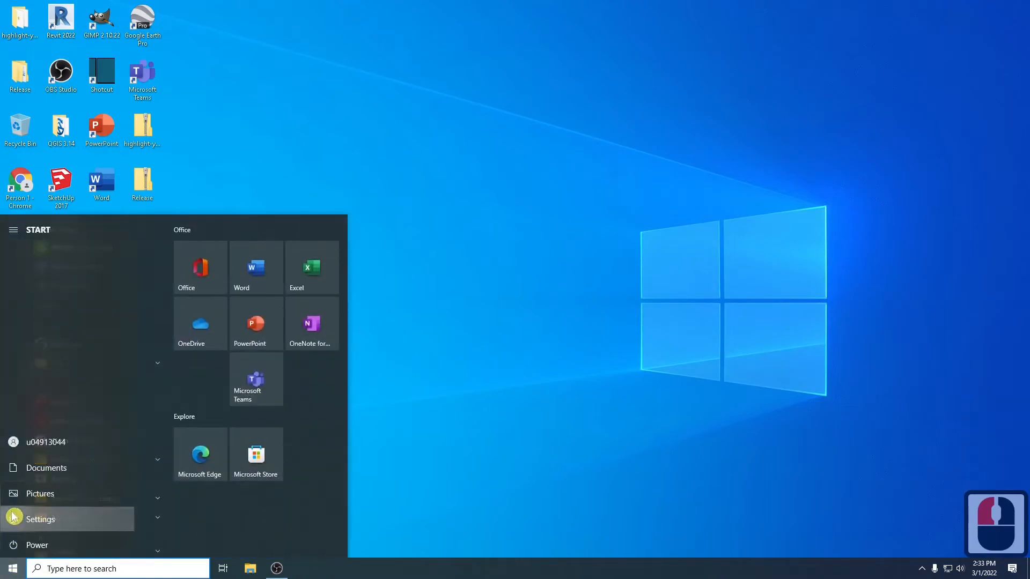
click(40, 519)
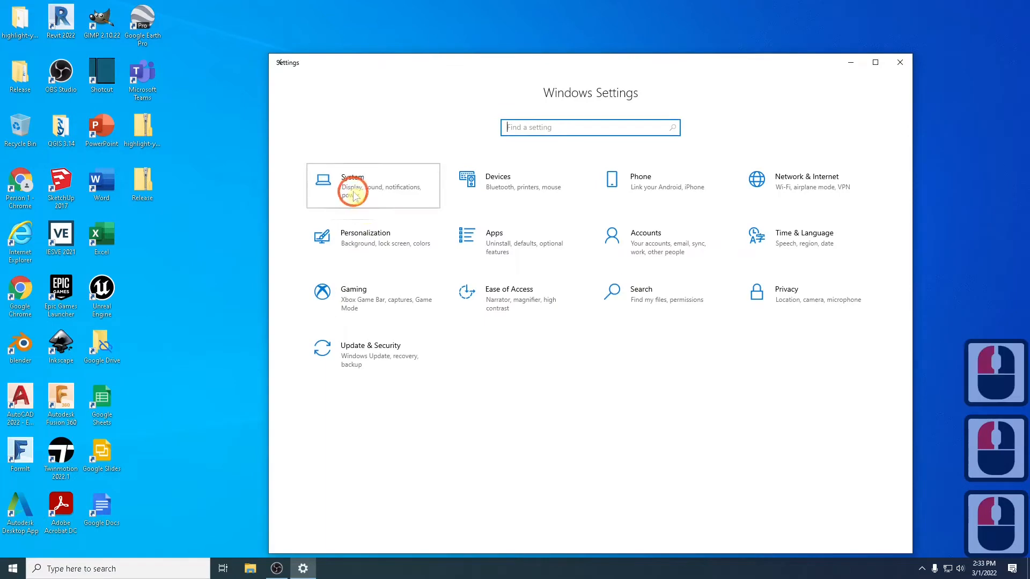
click(352, 185)
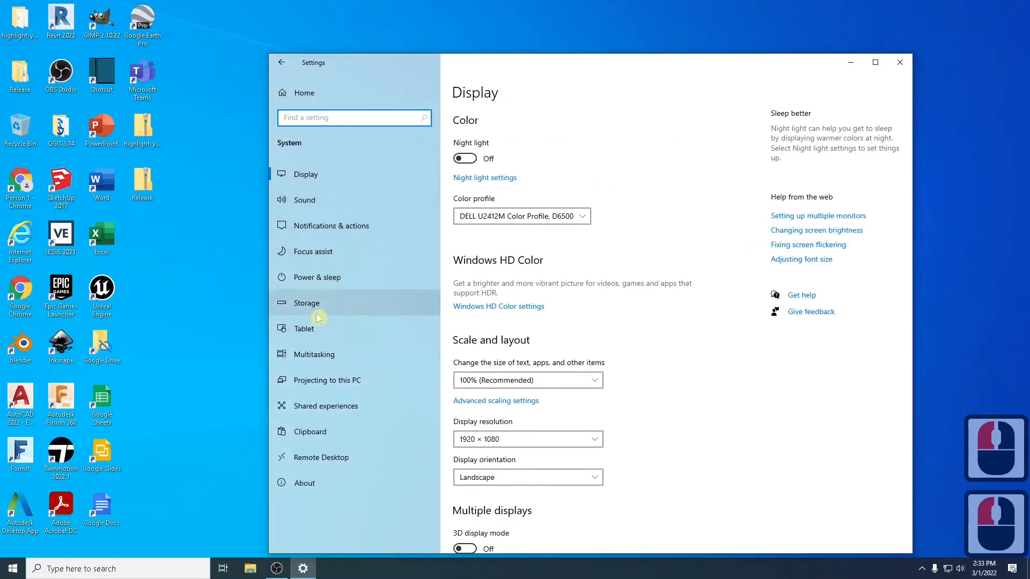
click(306, 303)
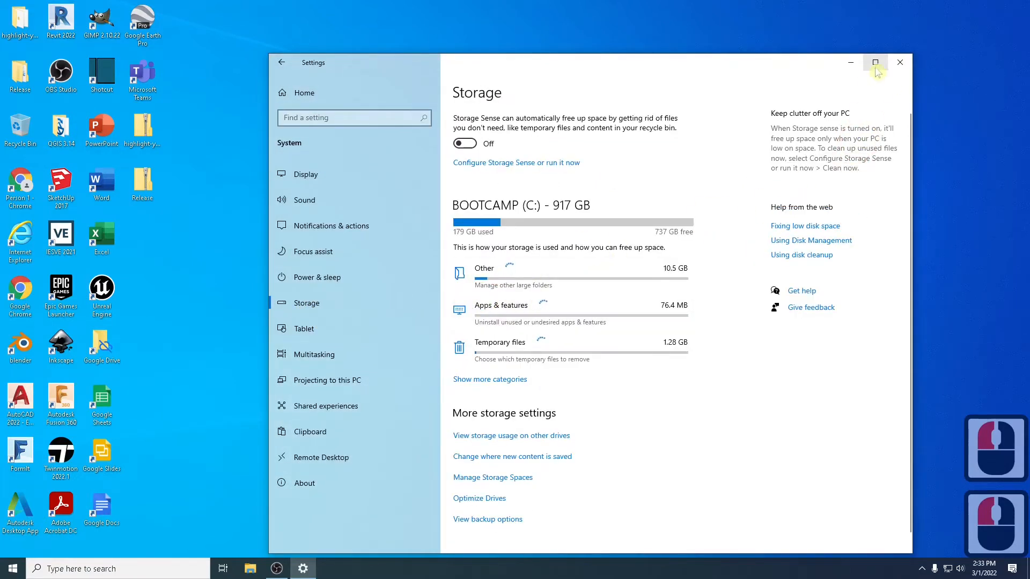
click(874, 62)
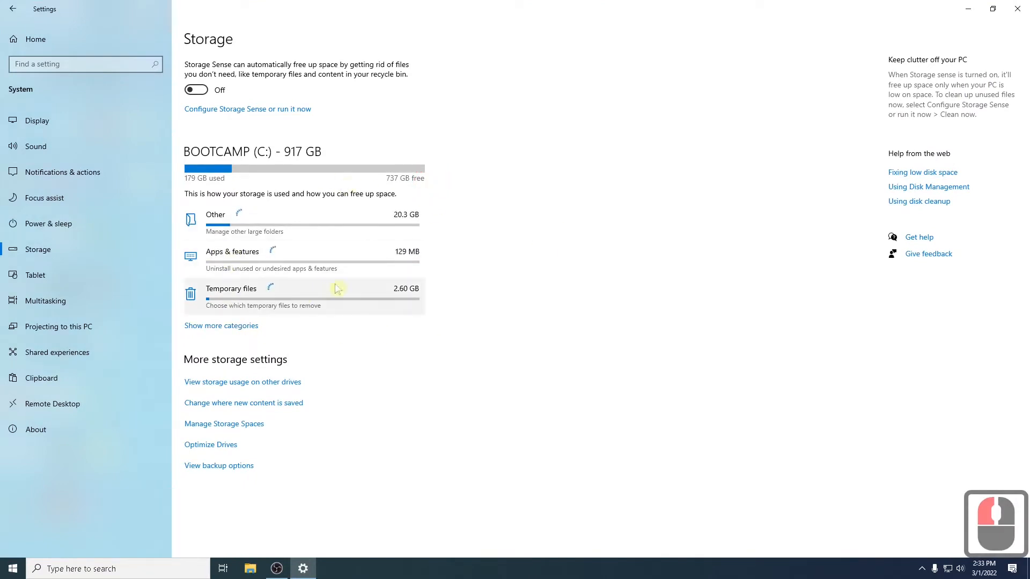
click(222, 325)
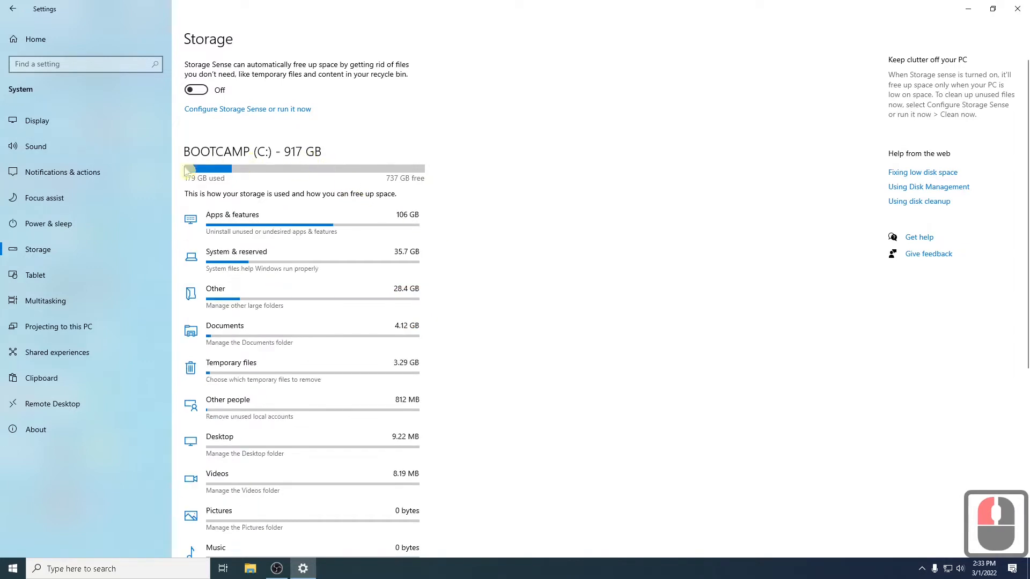
mouse_move(269, 160)
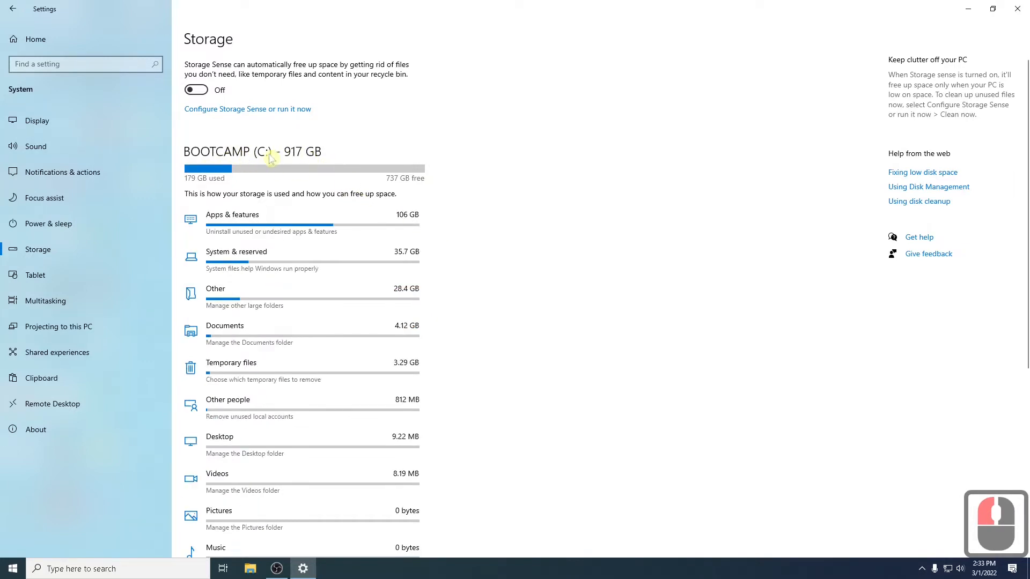
mouse_move(472, 193)
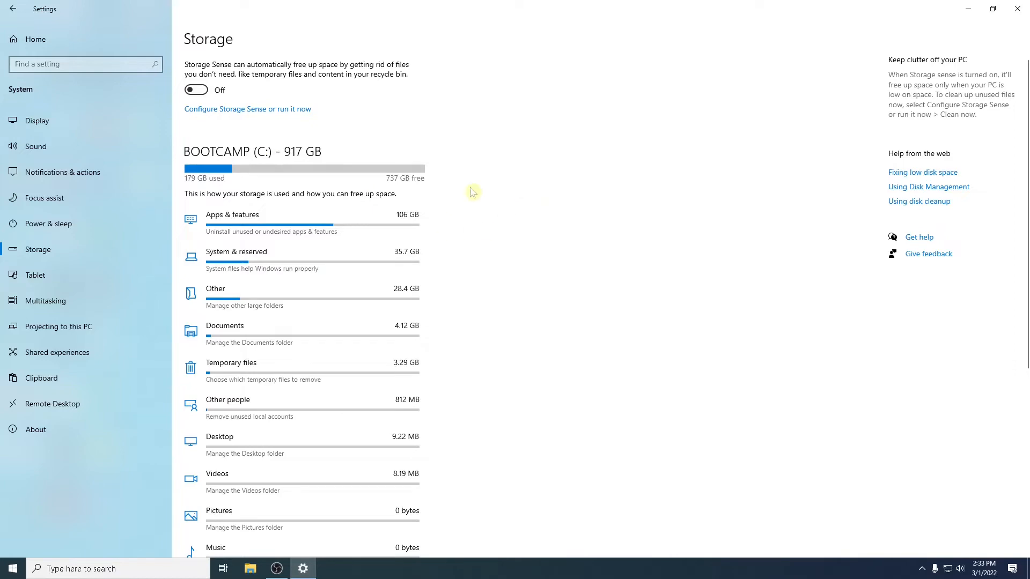
scroll(down, 3)
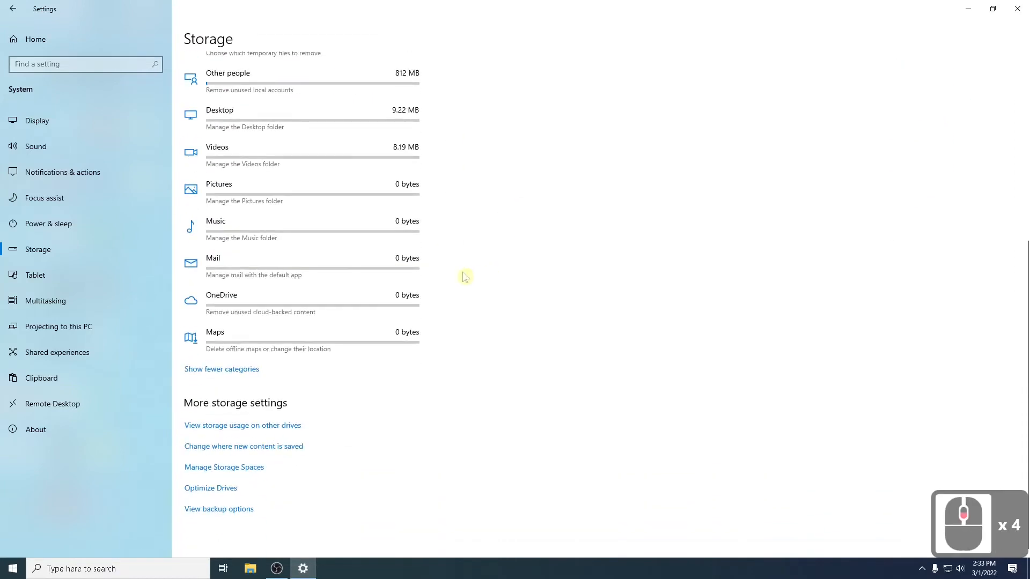
mouse_move(419, 190)
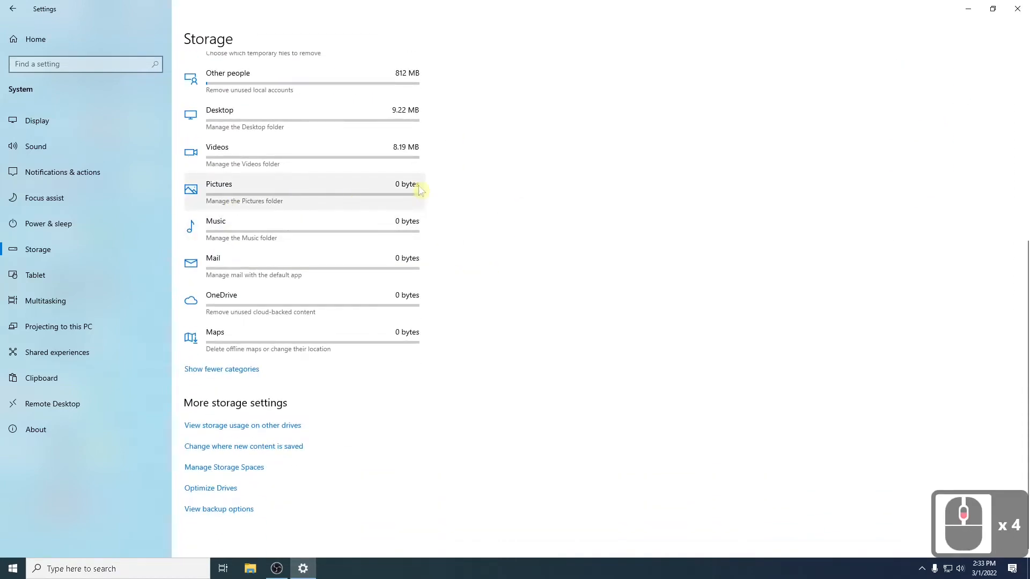
mouse_move(421, 146)
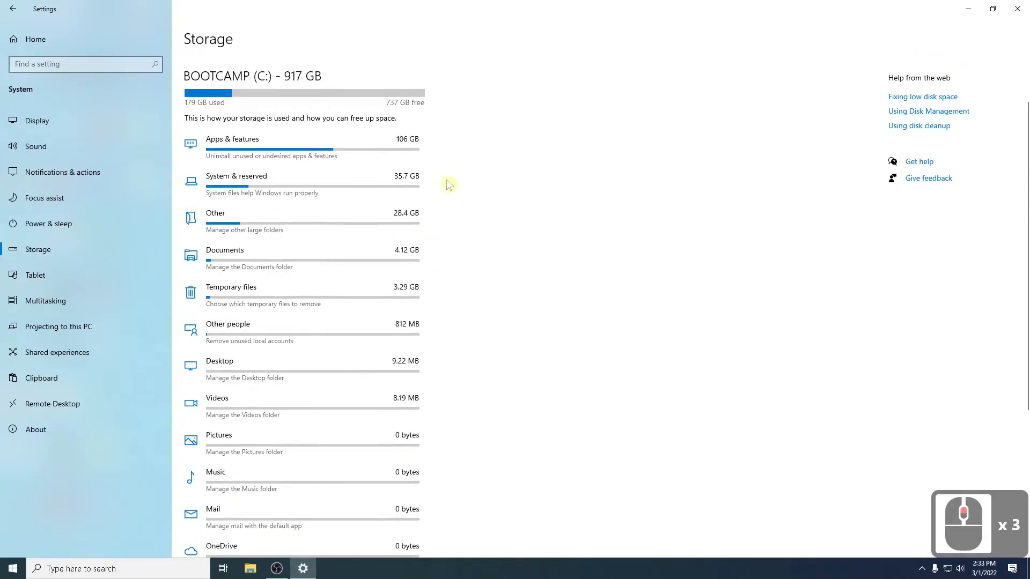
mouse_move(476, 274)
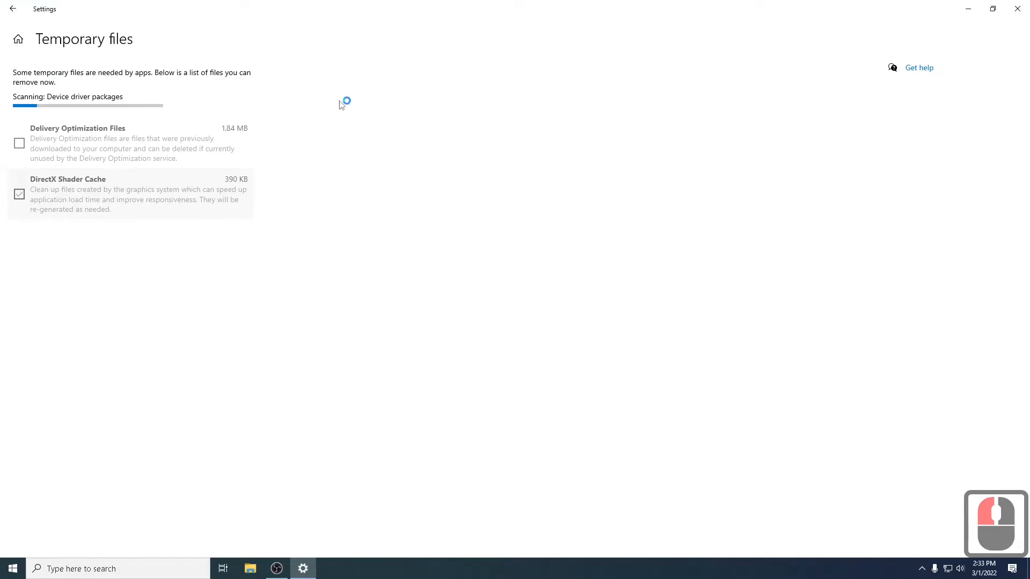
mouse_move(219, 97)
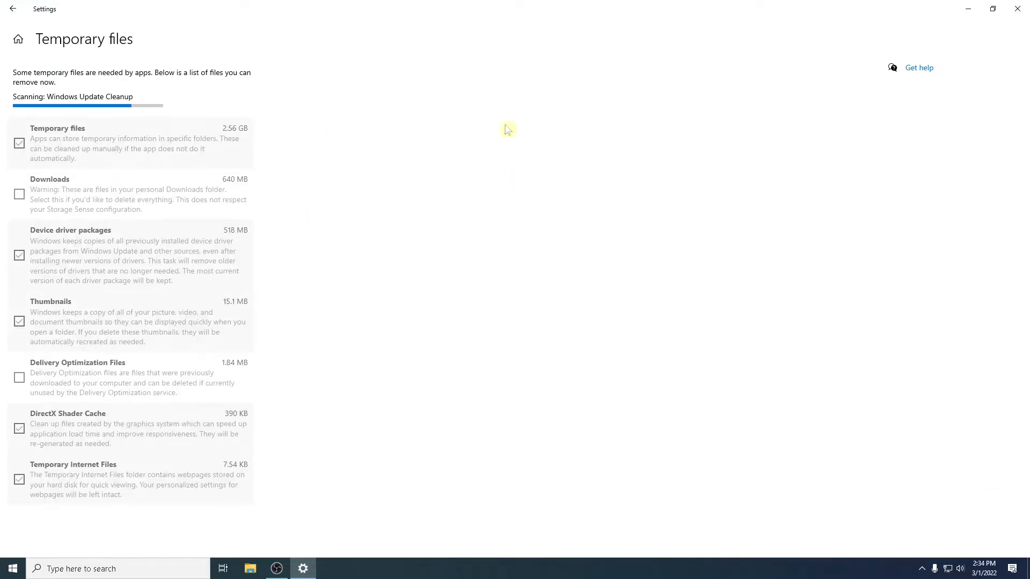
mouse_move(509, 121)
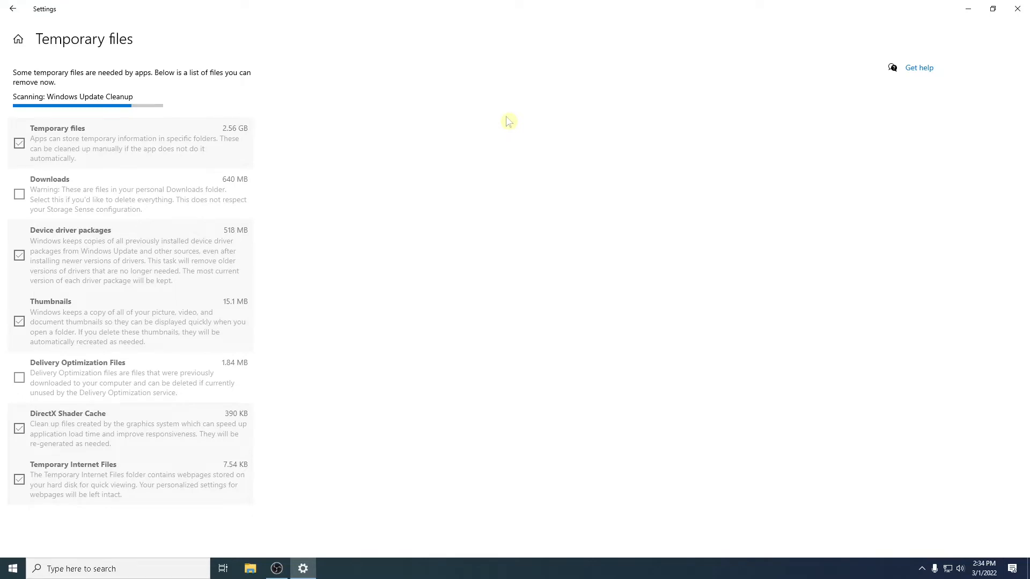
mouse_move(18, 225)
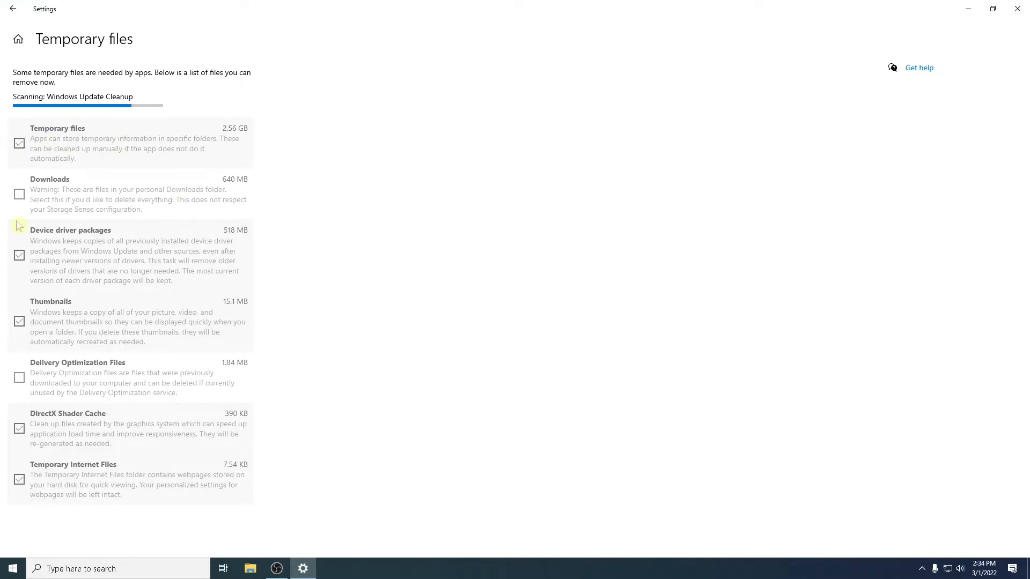
Tick Downloads and Delivery Optimization Files, bringing the temporary files total to 3.74 GB.
double_click(19, 255)
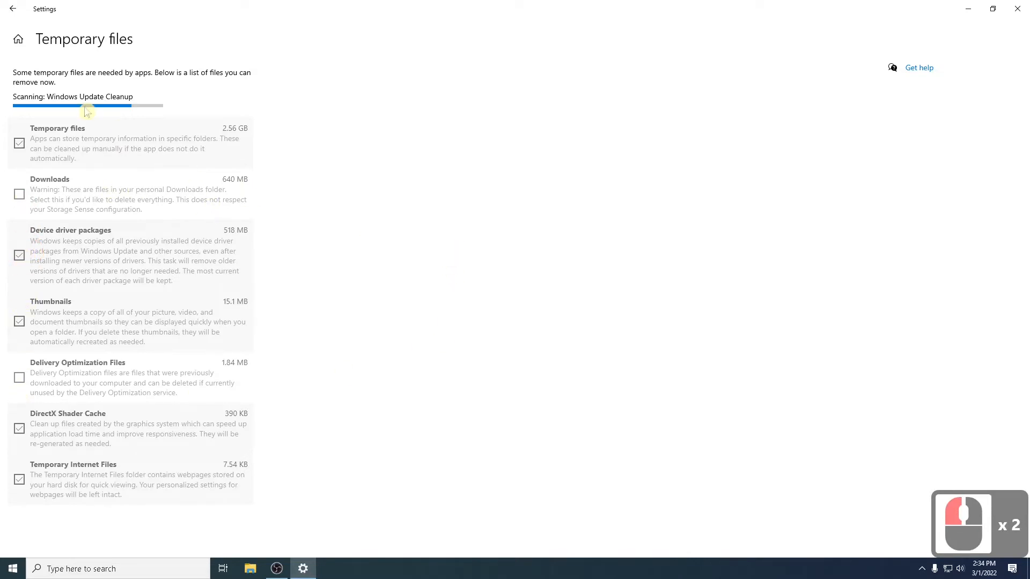
mouse_move(267, 129)
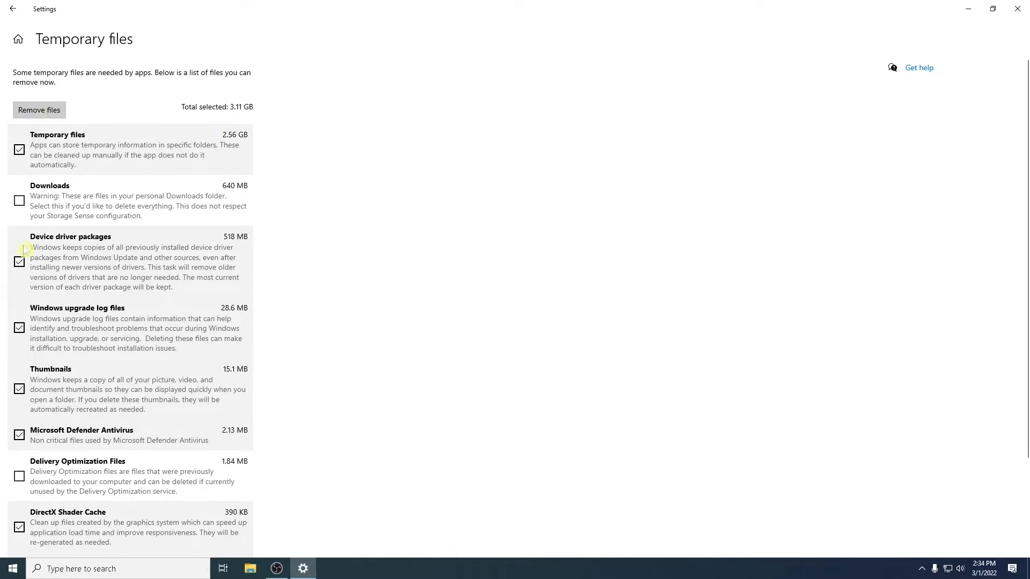
click(20, 200)
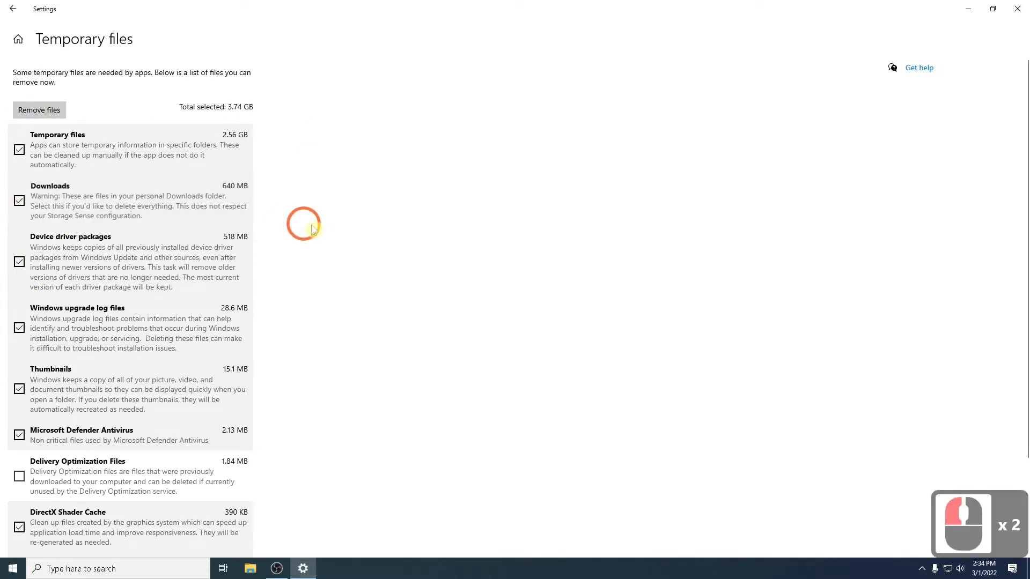
scroll(down, 3)
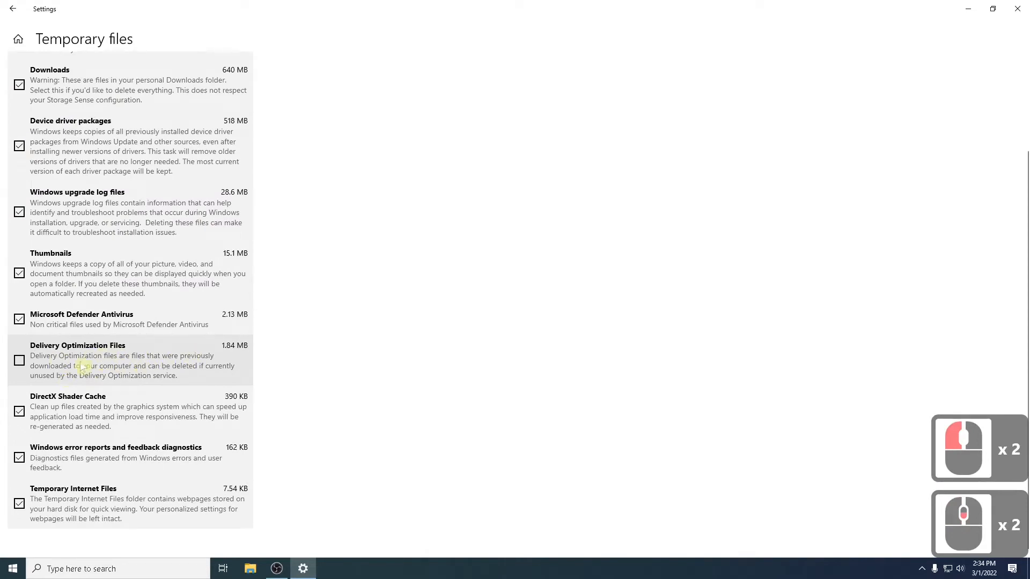
click(19, 360)
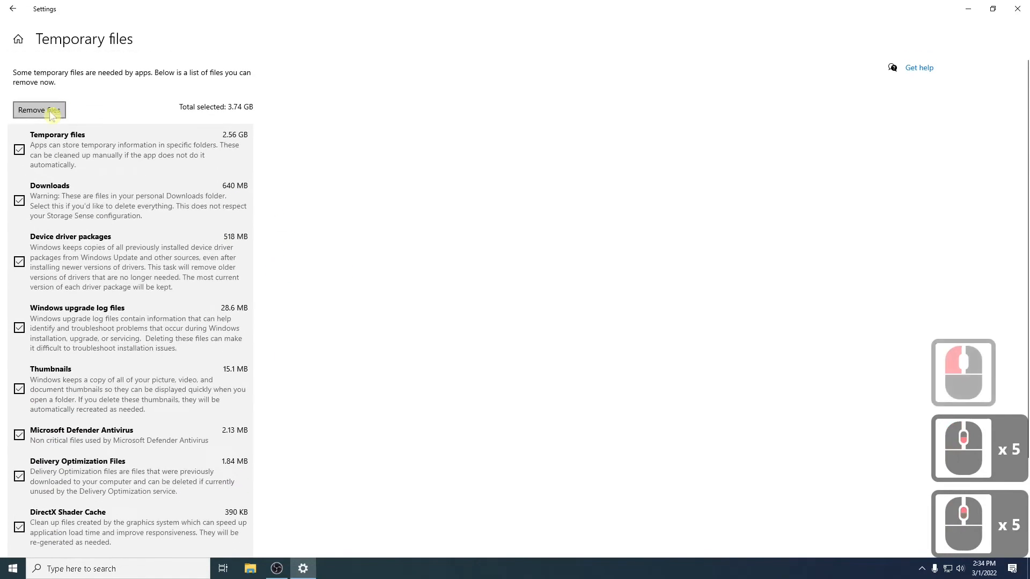
Remove the selected temporary files and wait for the purge to finish.
click(38, 109)
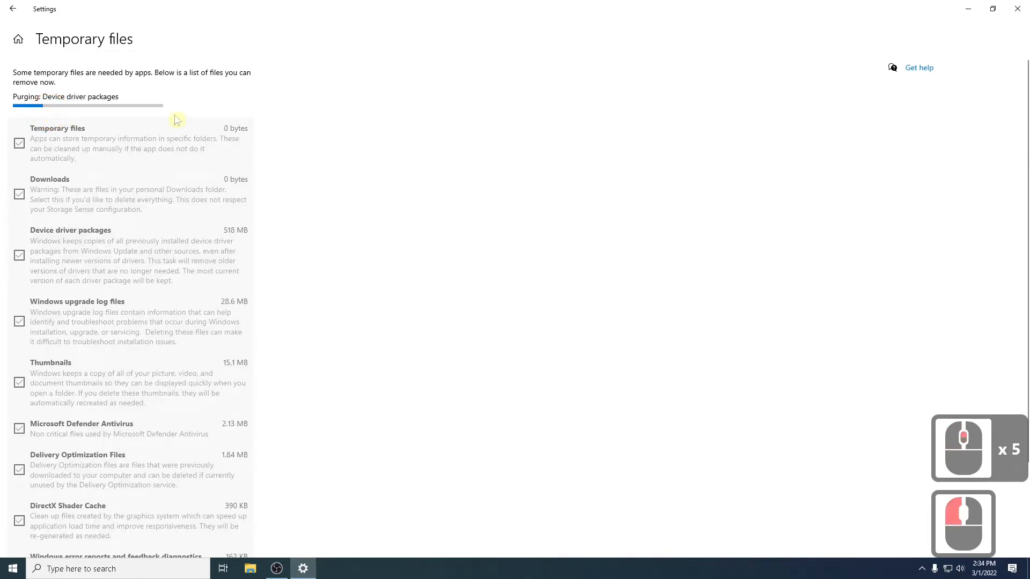
mouse_move(65, 85)
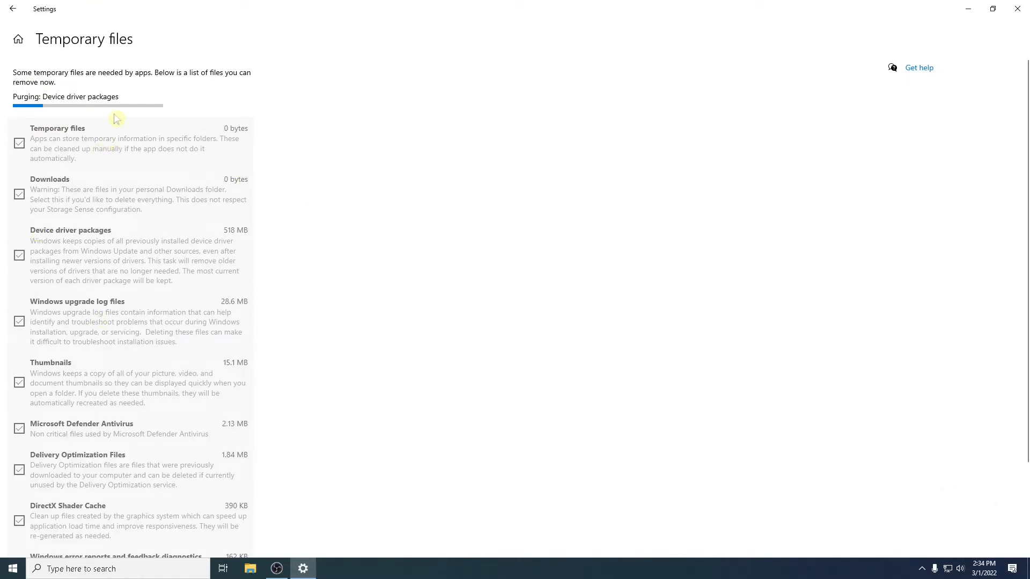
mouse_move(227, 246)
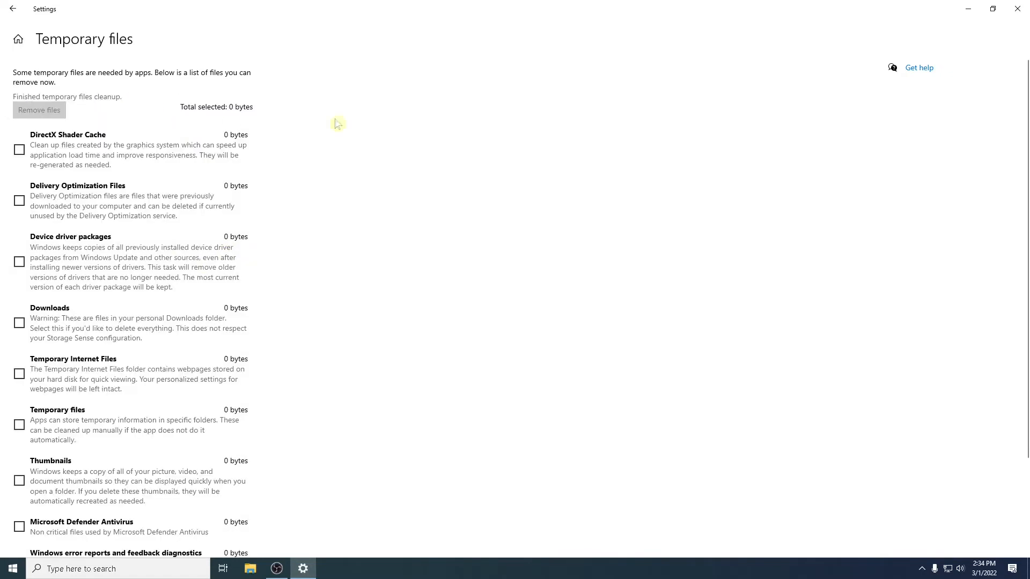
scroll(down, 3)
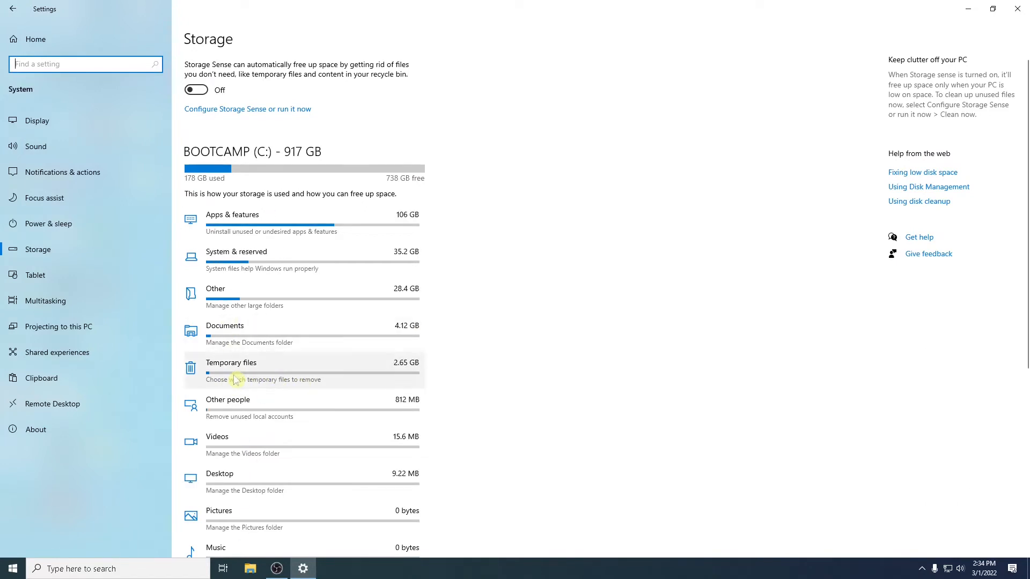
mouse_move(454, 324)
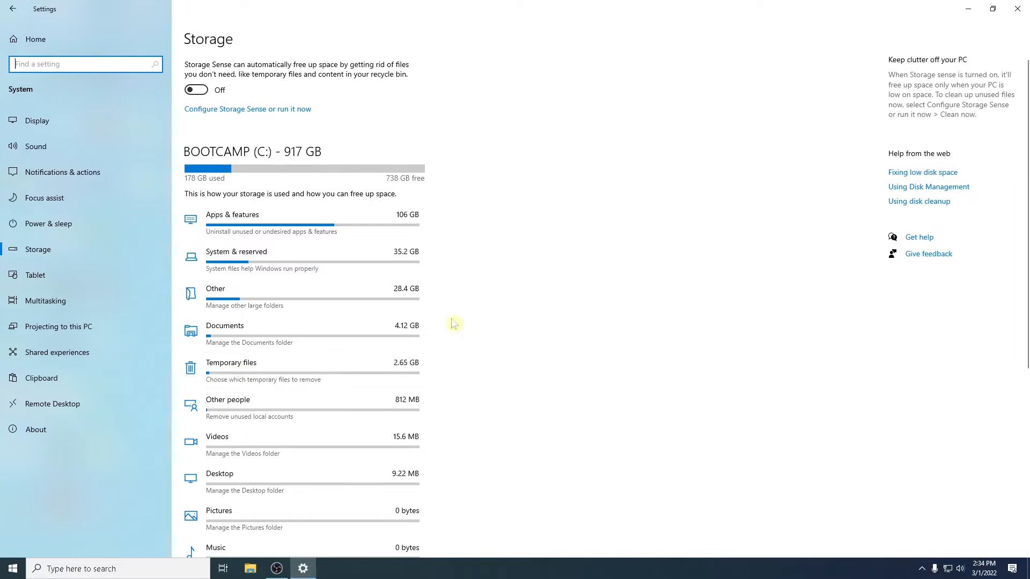
Scroll the C drive Storage page down to More storage settings.
scroll(down, 3)
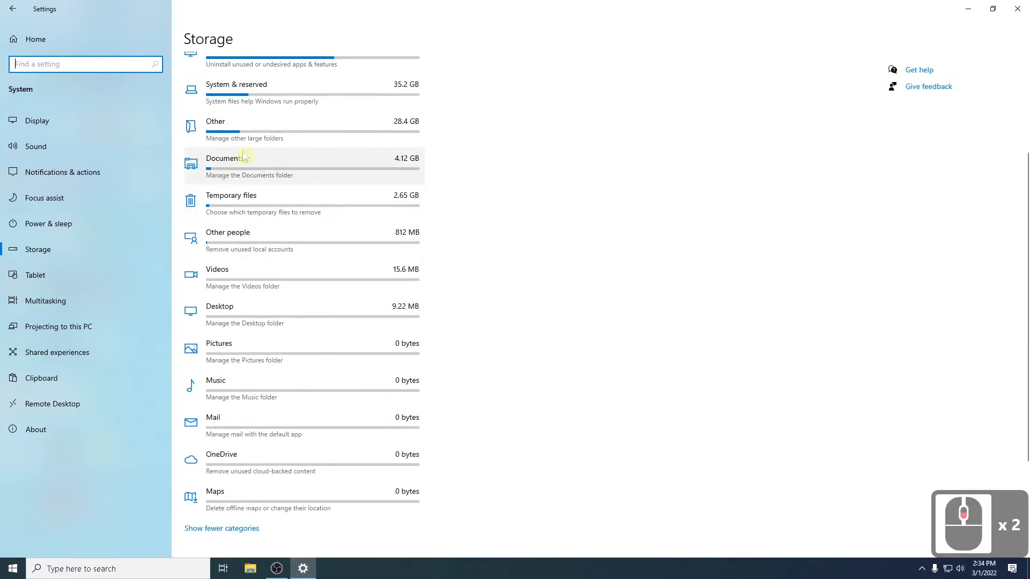
mouse_move(443, 310)
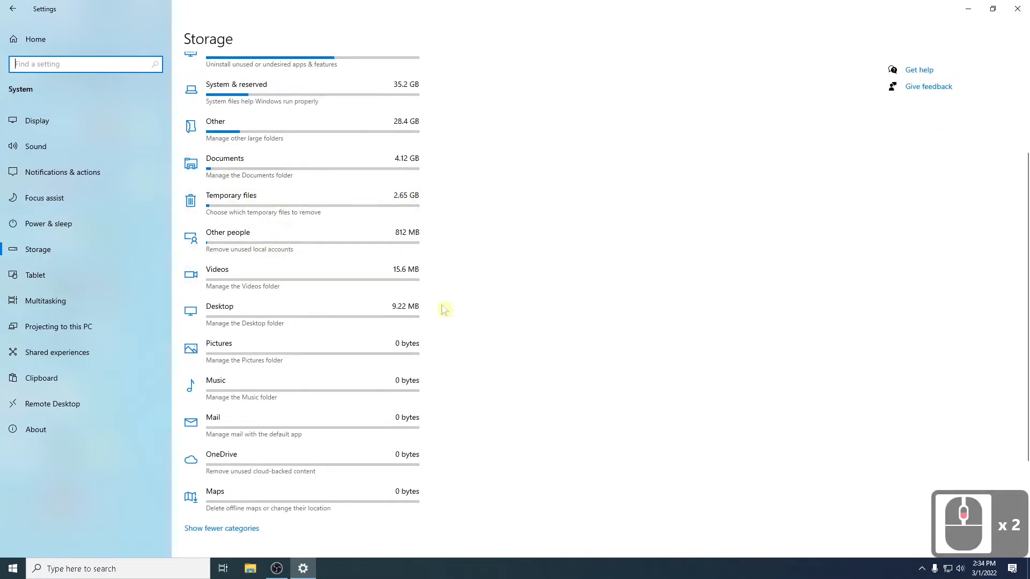
mouse_move(515, 242)
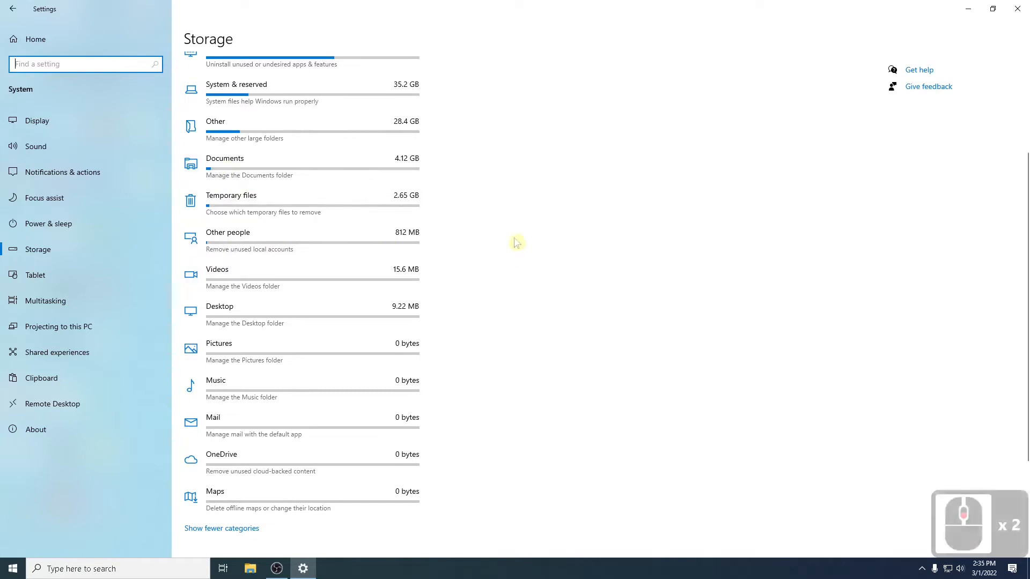
scroll(down, 3)
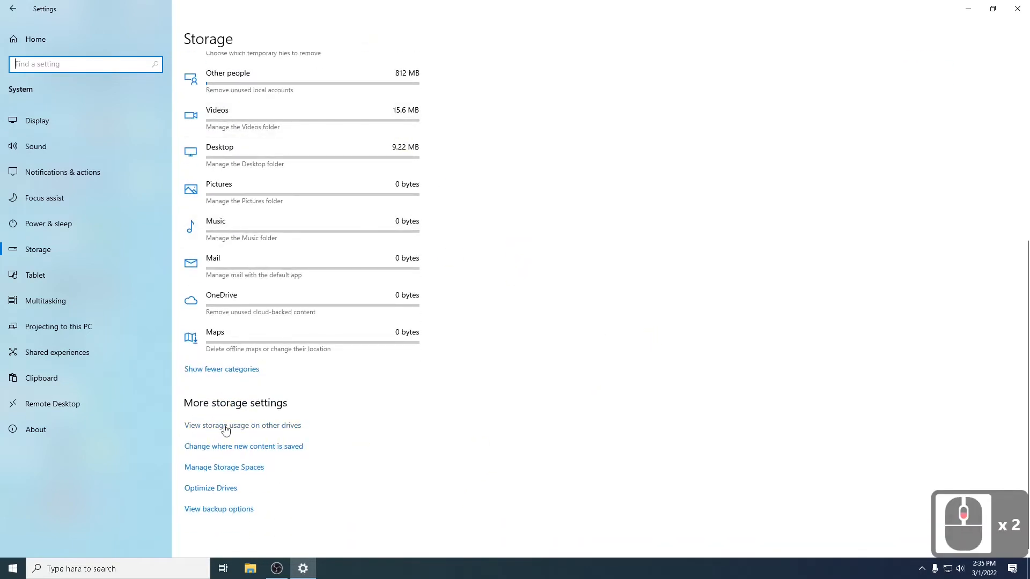
click(242, 425)
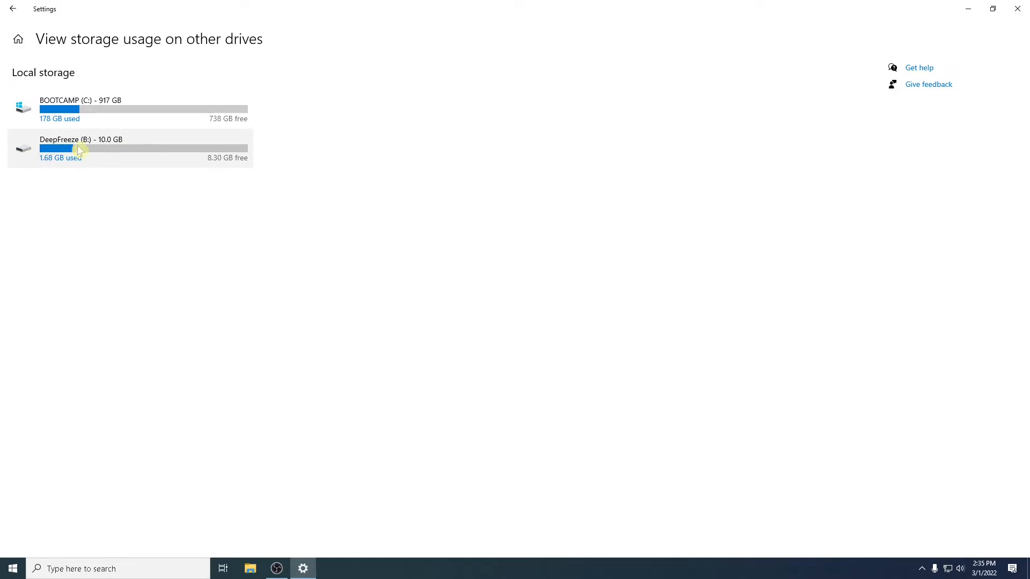
mouse_move(268, 321)
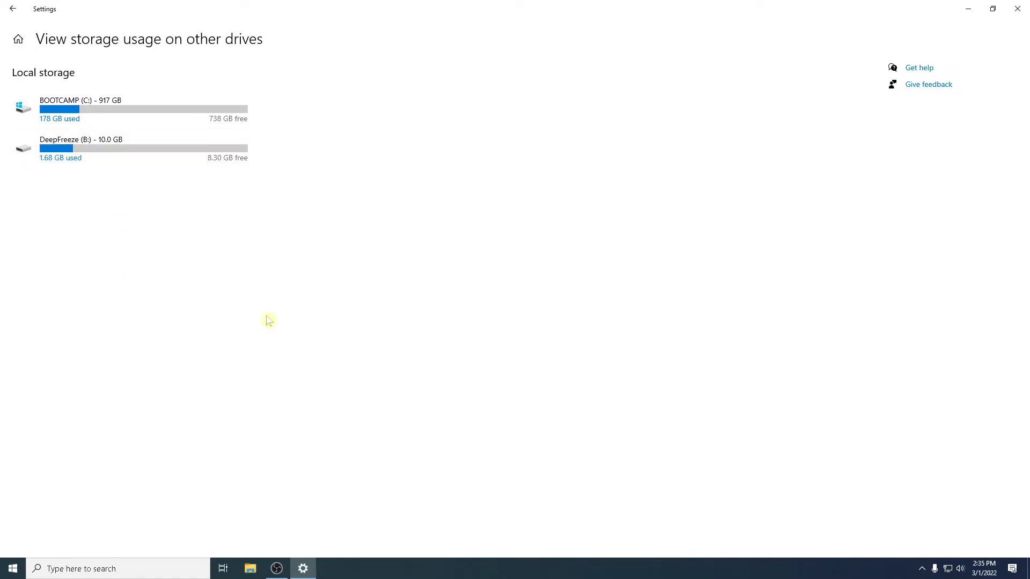
mouse_move(355, 224)
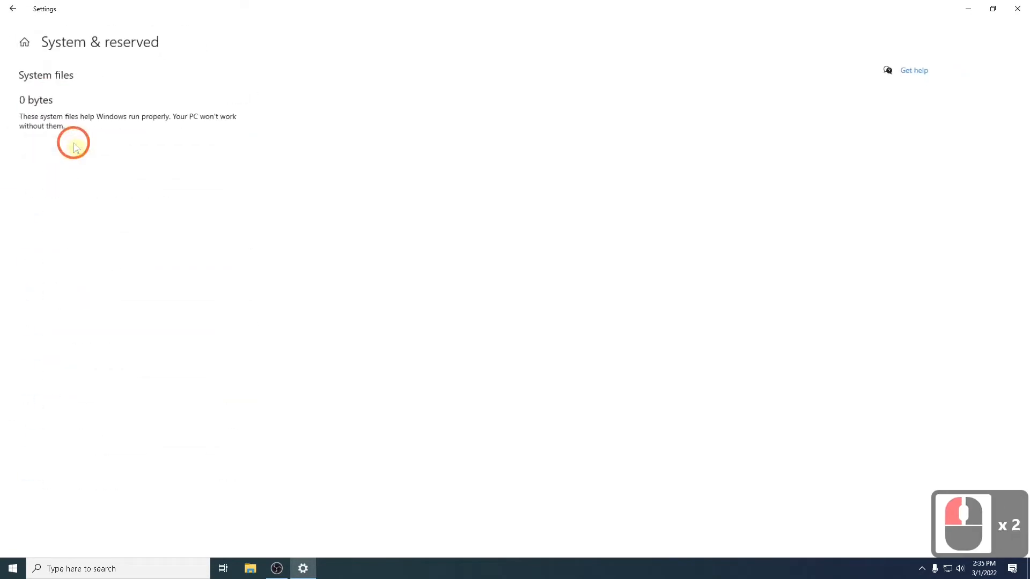
click(12, 9)
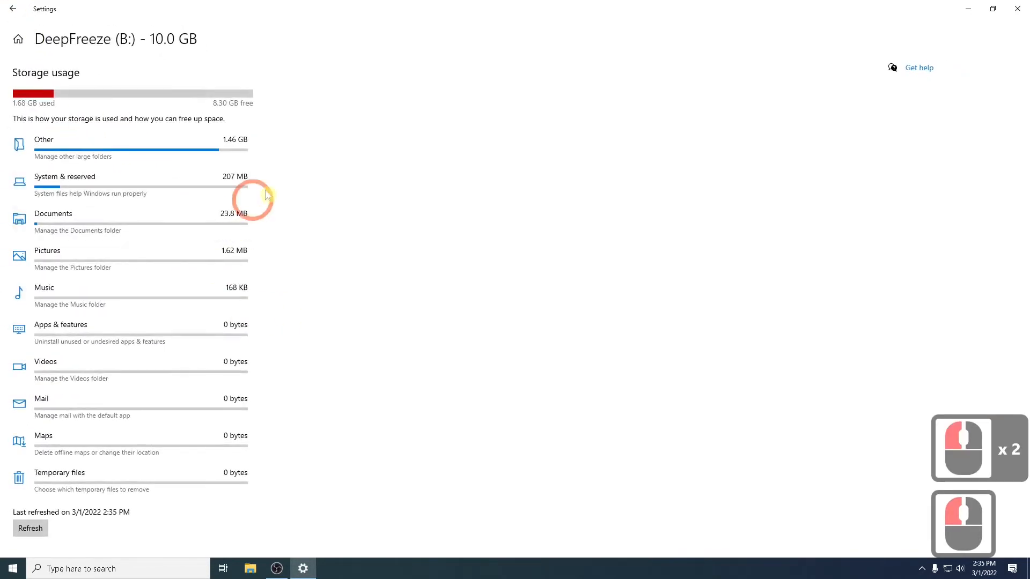
click(12, 9)
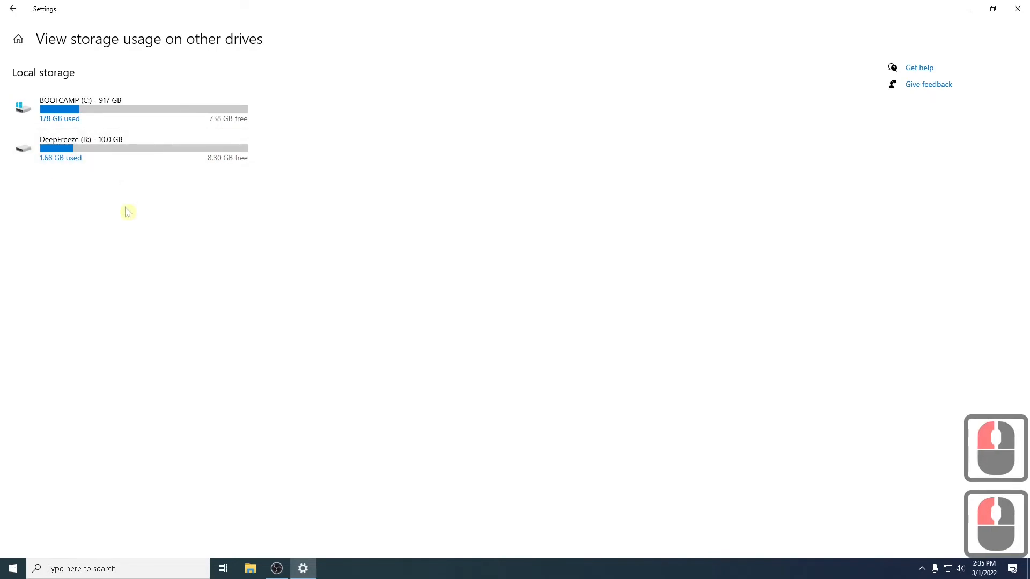
mouse_move(281, 217)
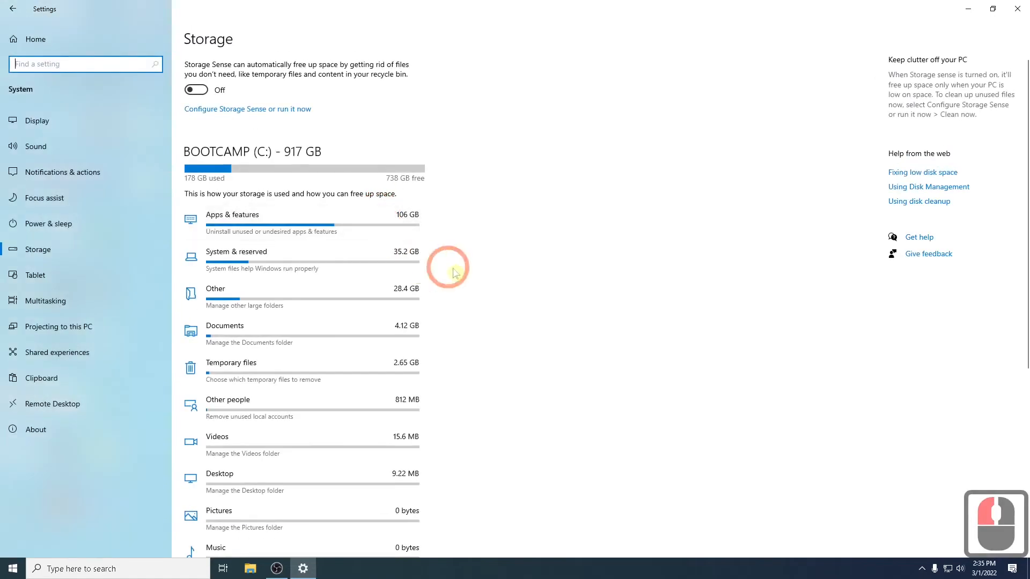
Open Apps & features from Storage and scroll the installed apps with their sizes.
click(231, 214)
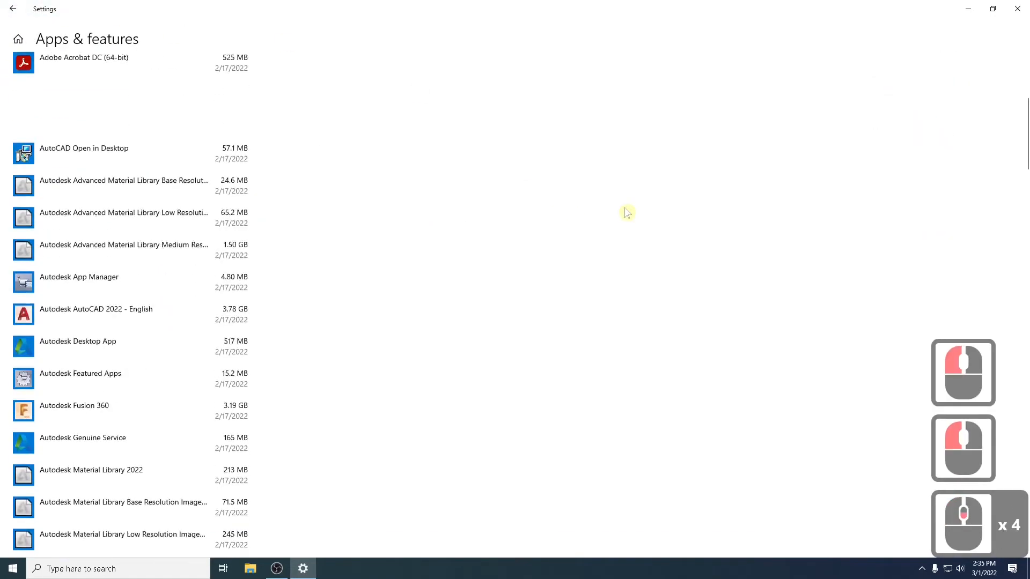
scroll(down, 3)
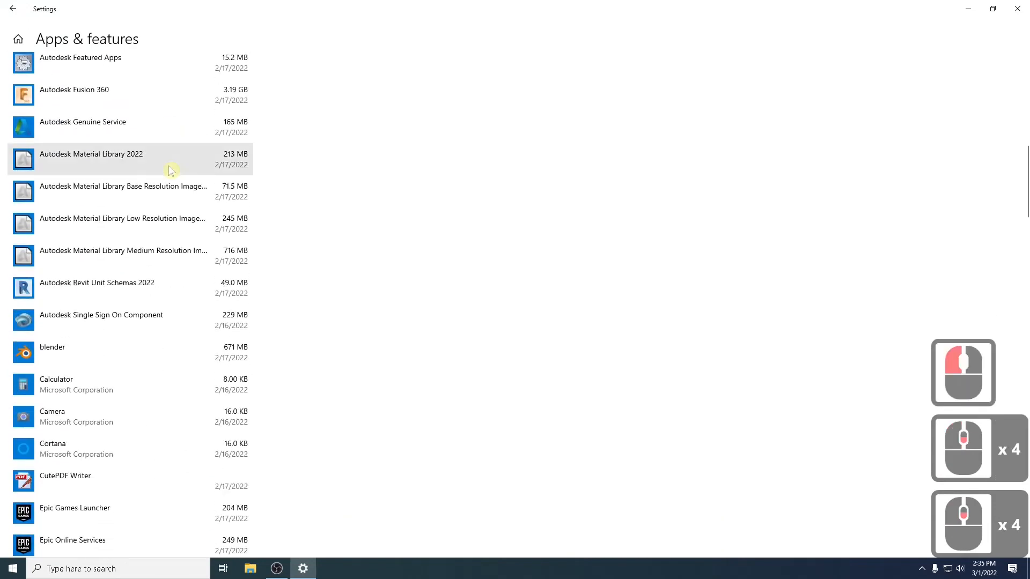
scroll(down, 3)
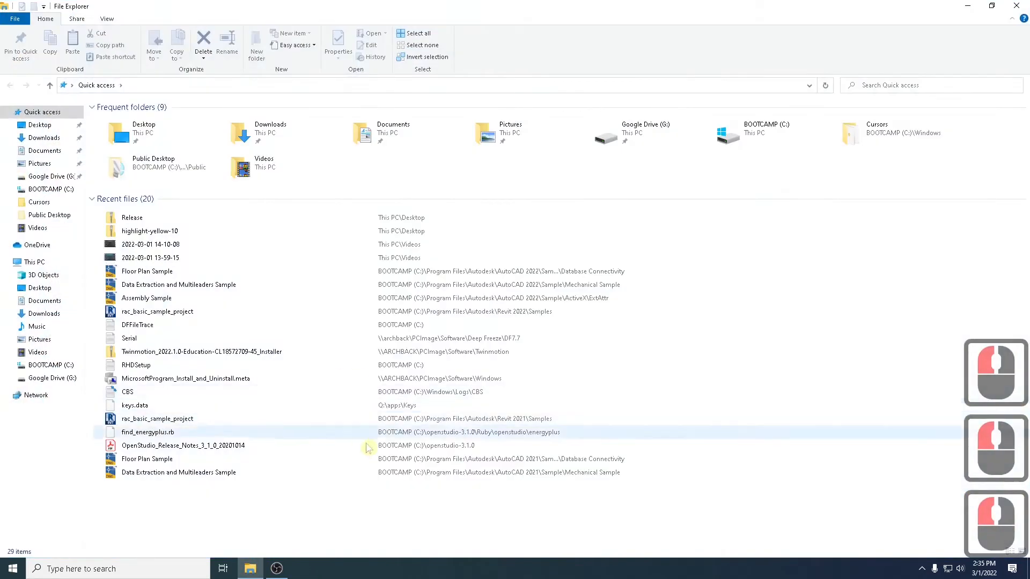
Open Properties for BOOTCAMP (C:), showing 178 GB used and 738 GB free.
click(51, 366)
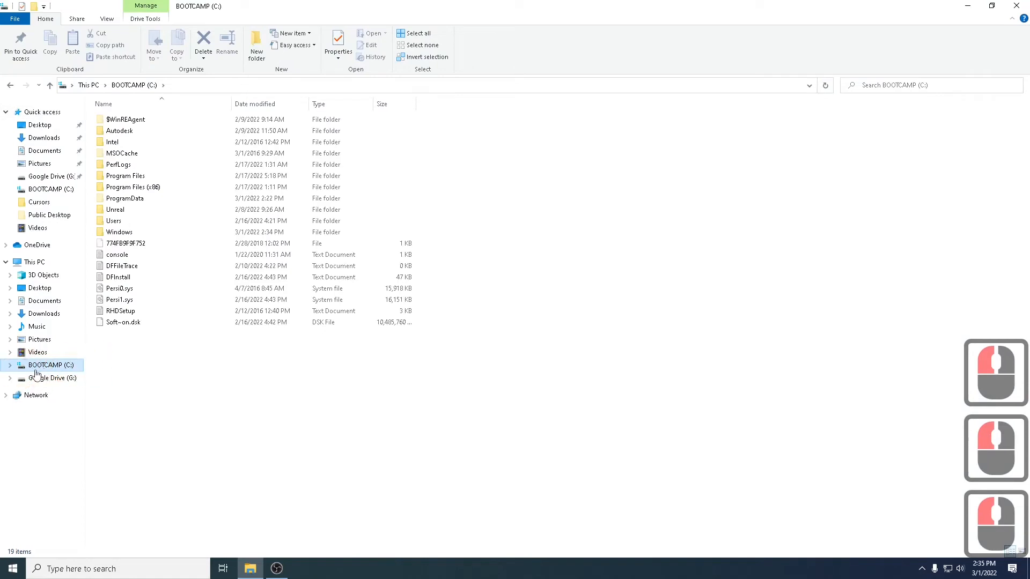
right_click(46, 365)
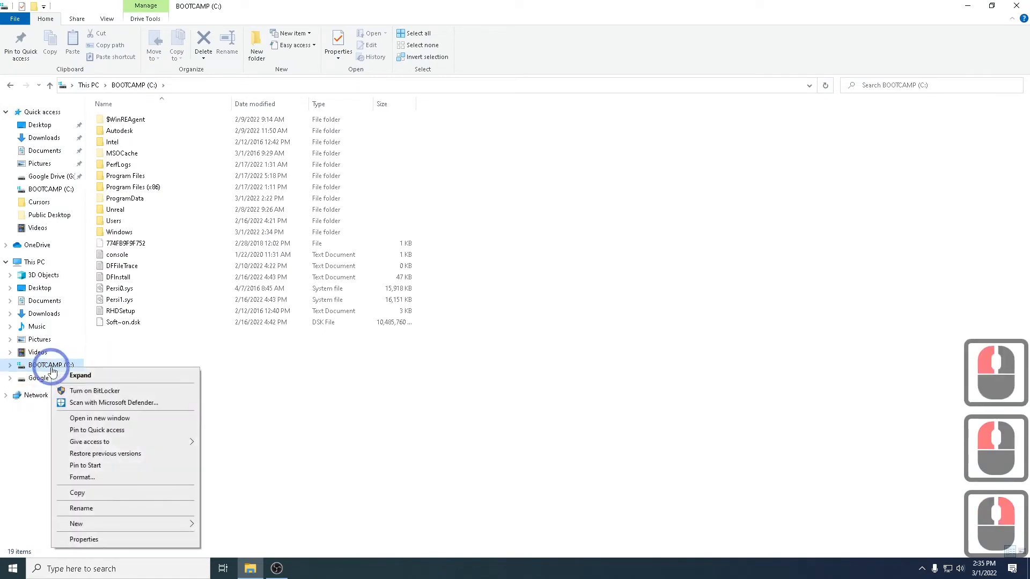
click(84, 539)
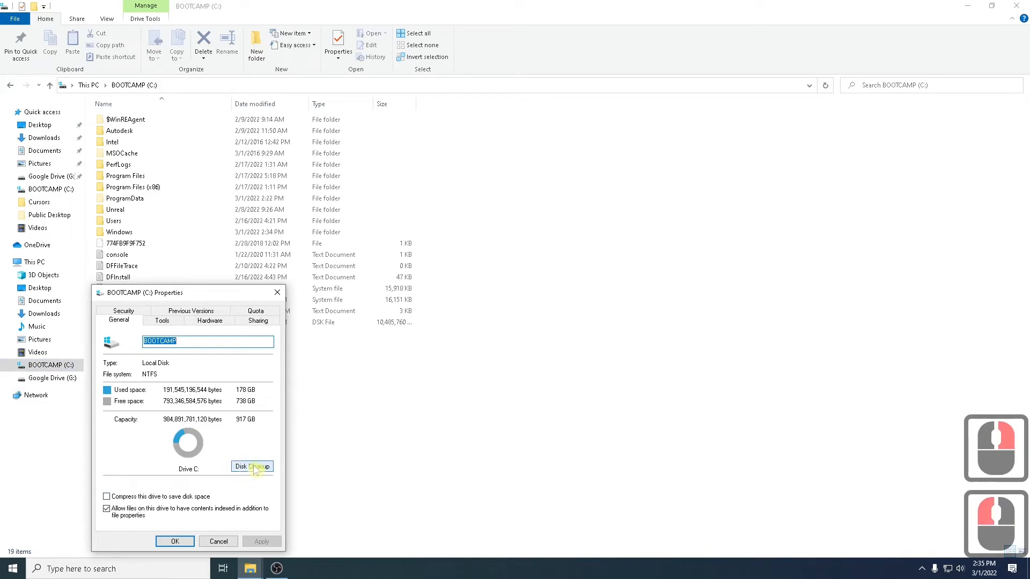
Run Disk Cleanup with system files included and request deleting the 2.57 GB selected.
click(252, 466)
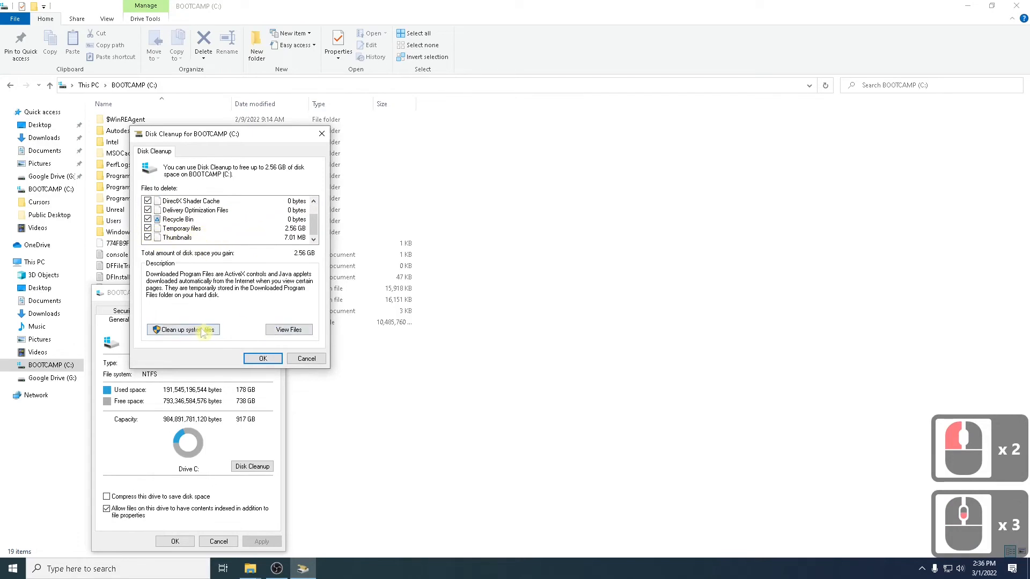
click(182, 330)
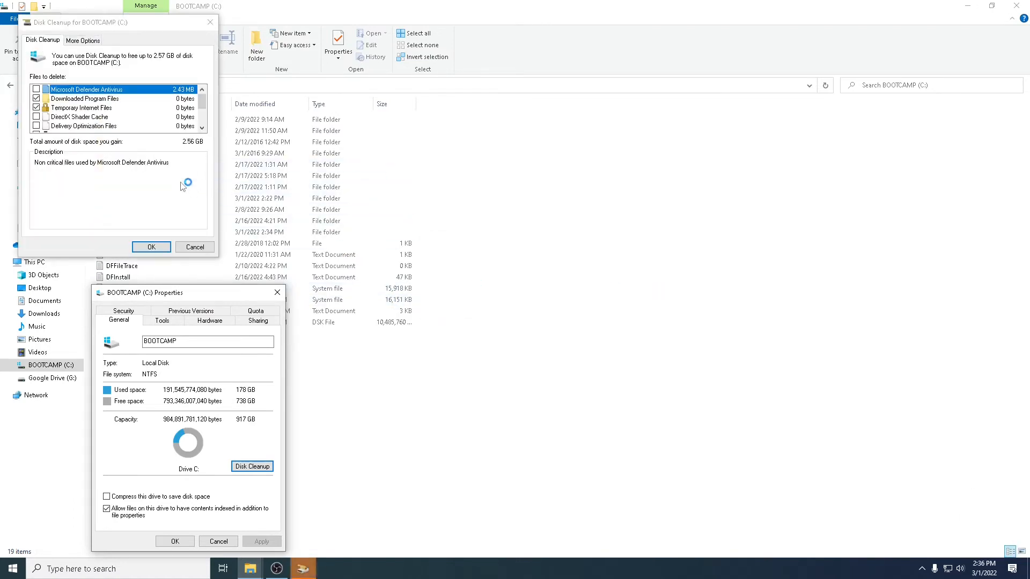
mouse_move(163, 32)
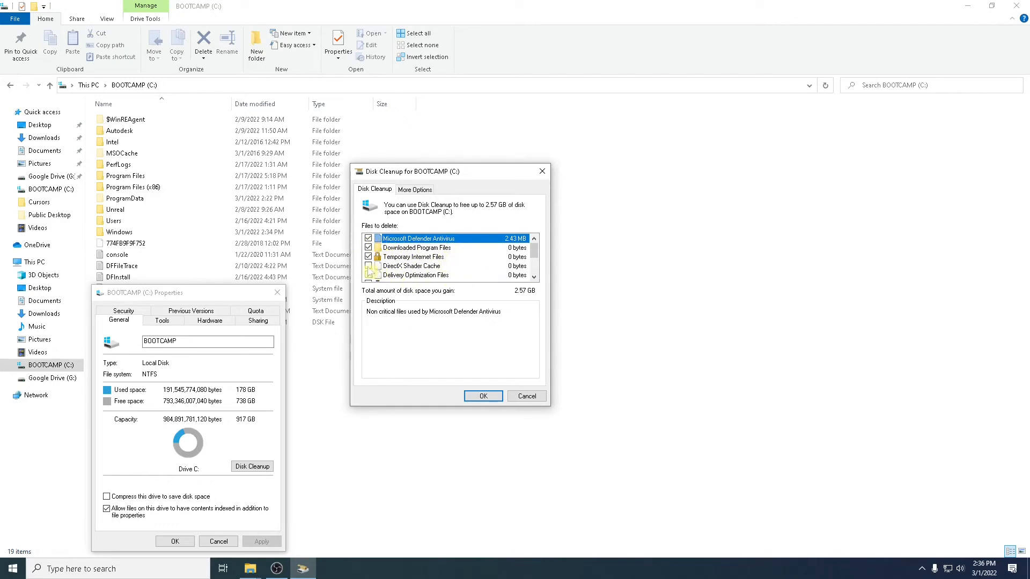
scroll(down, 3)
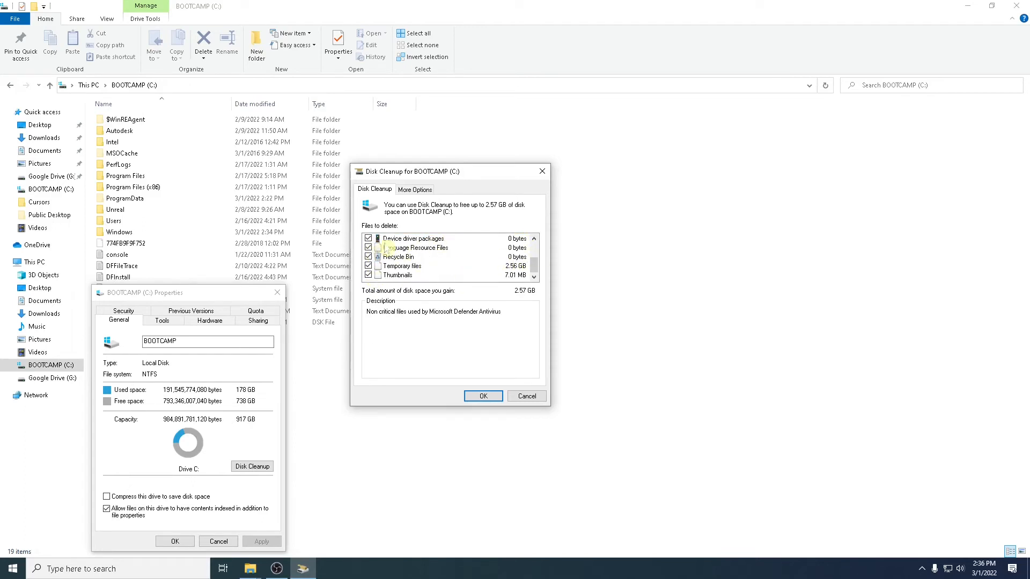
click(483, 395)
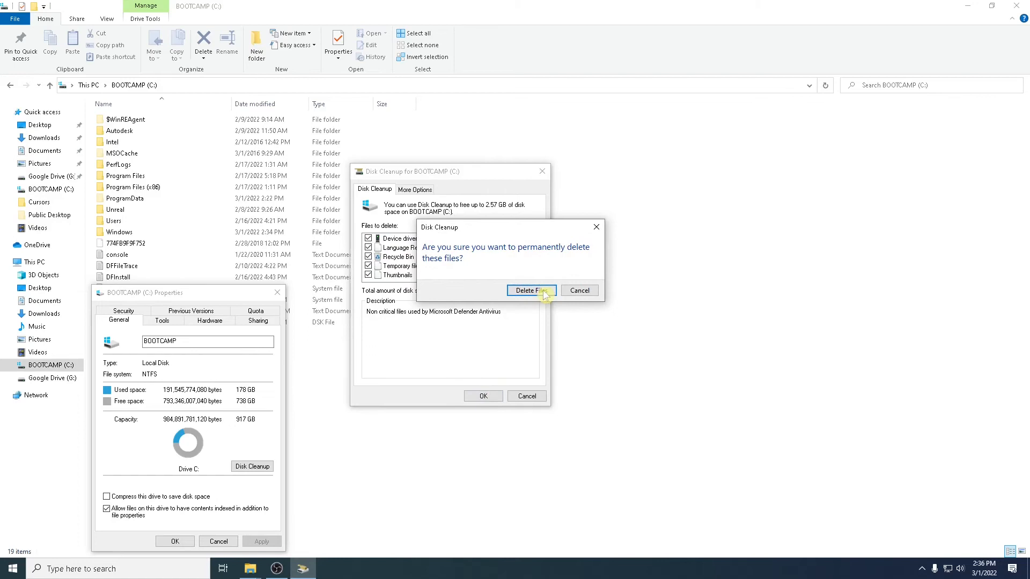
Confirm permanent deletion so Disk Cleanup starts cleaning drive C.
click(530, 290)
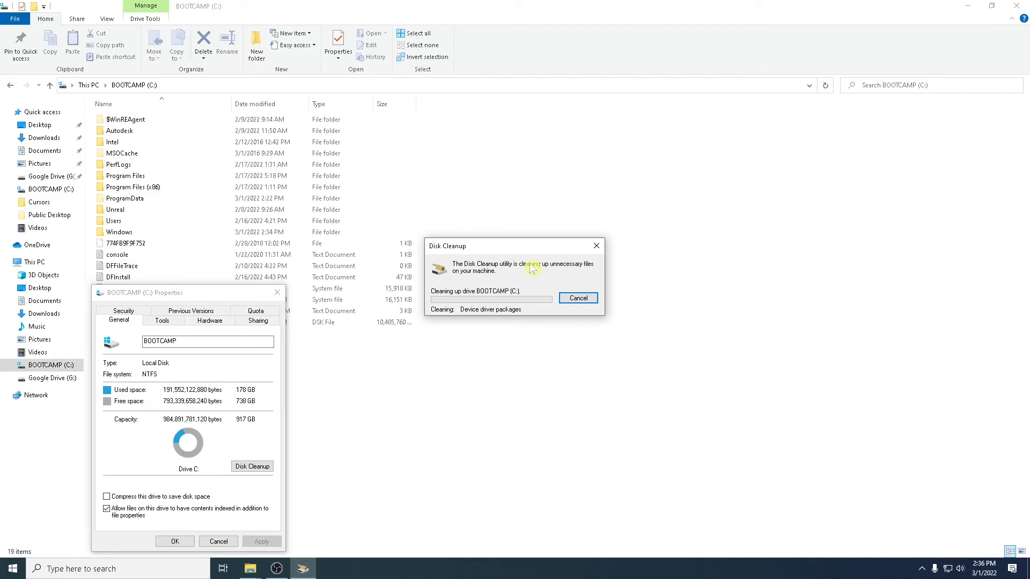
mouse_move(497, 404)
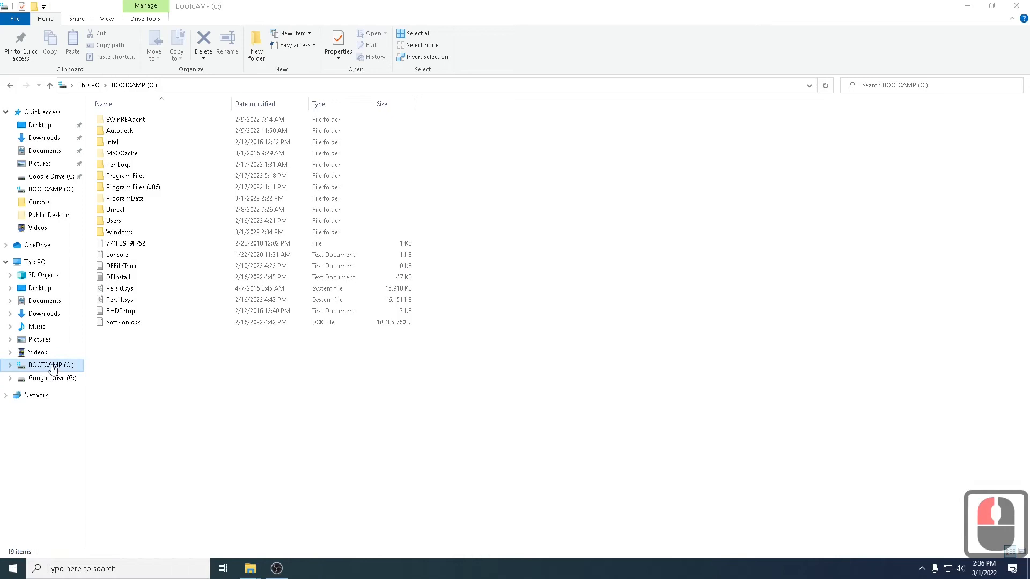
Reopen BOOTCAMP (C:) Properties and launch Disk Cleanup again, listing 2.56 GB removable.
right_click(52, 365)
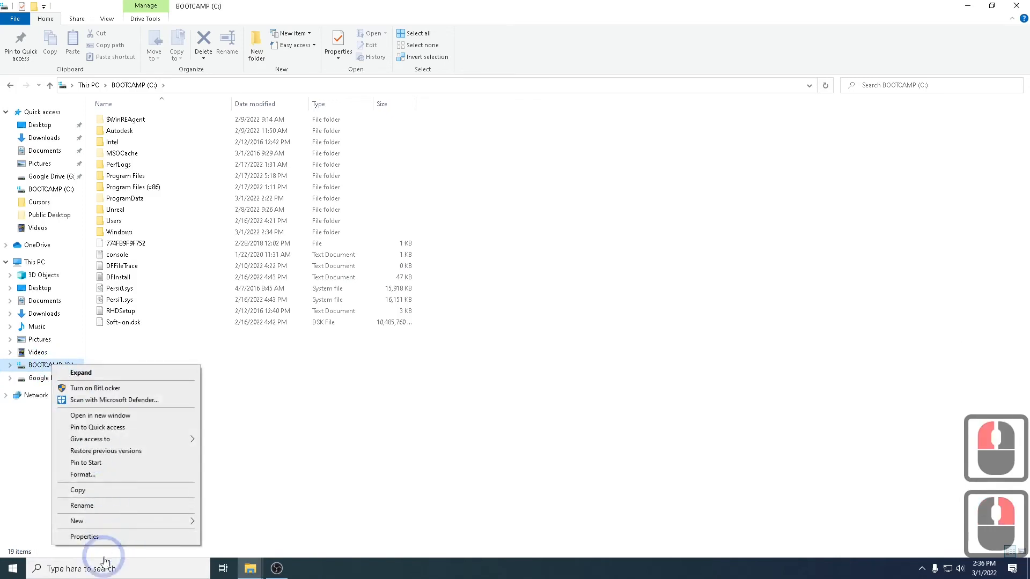
click(84, 536)
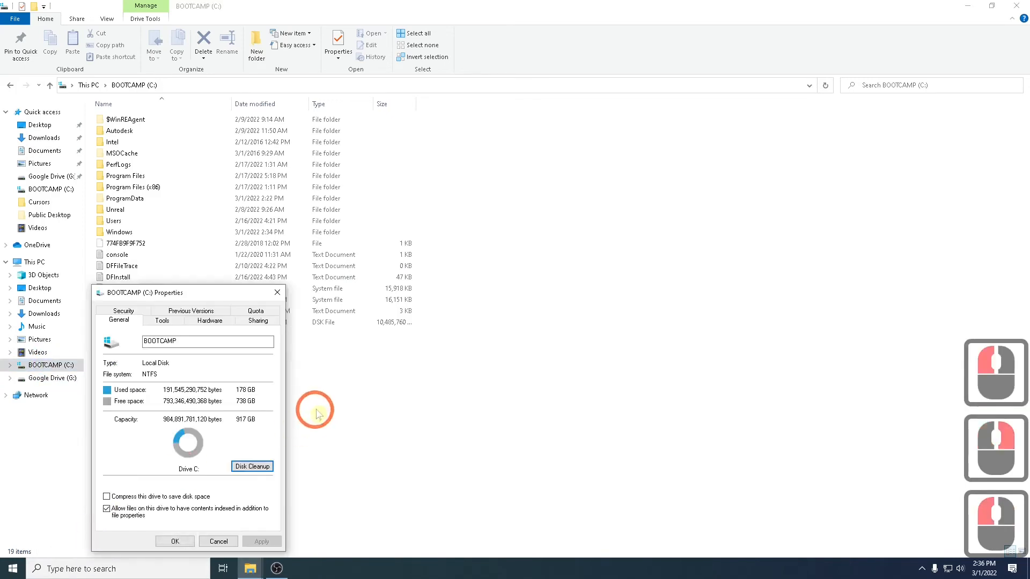
mouse_move(552, 368)
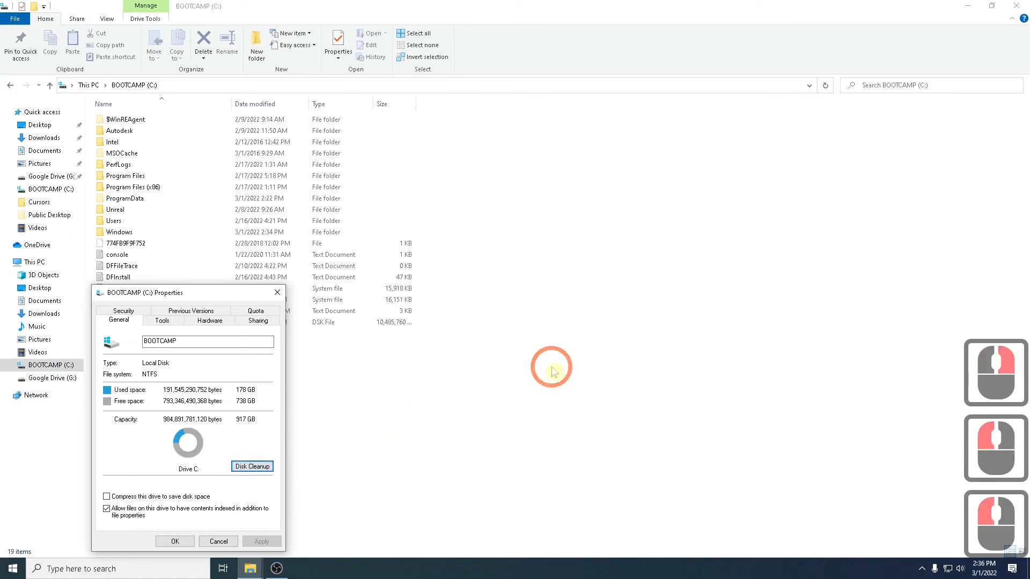
click(252, 466)
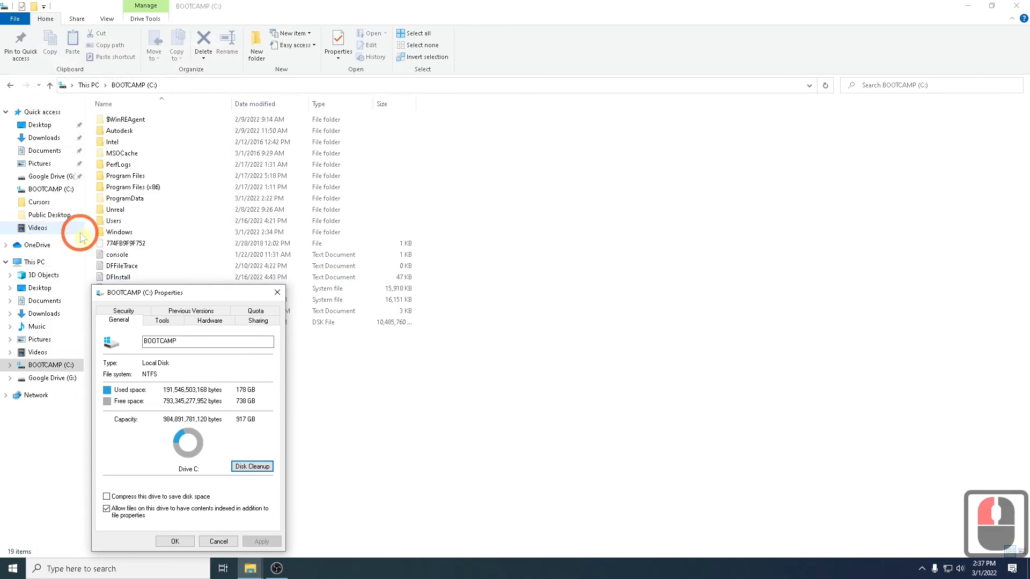
click(252, 466)
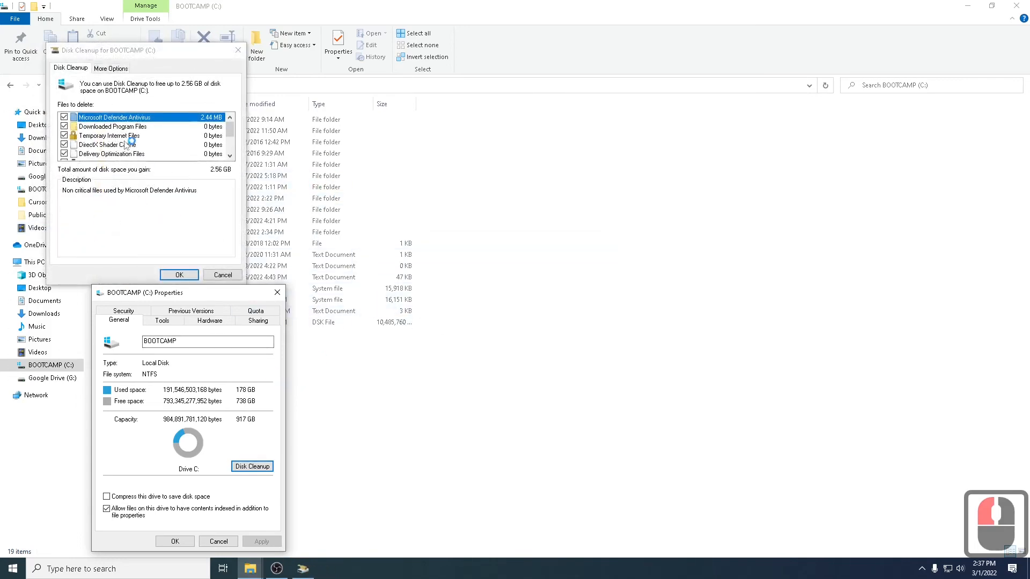
View Disk Cleanup's More Options tab, then close the drive Properties dialog.
click(111, 68)
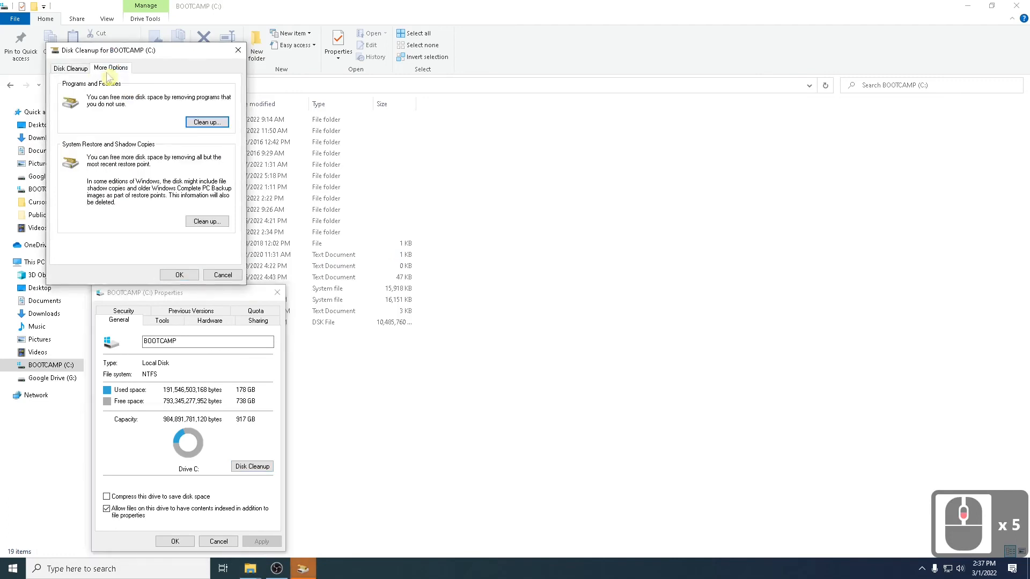
mouse_move(183, 102)
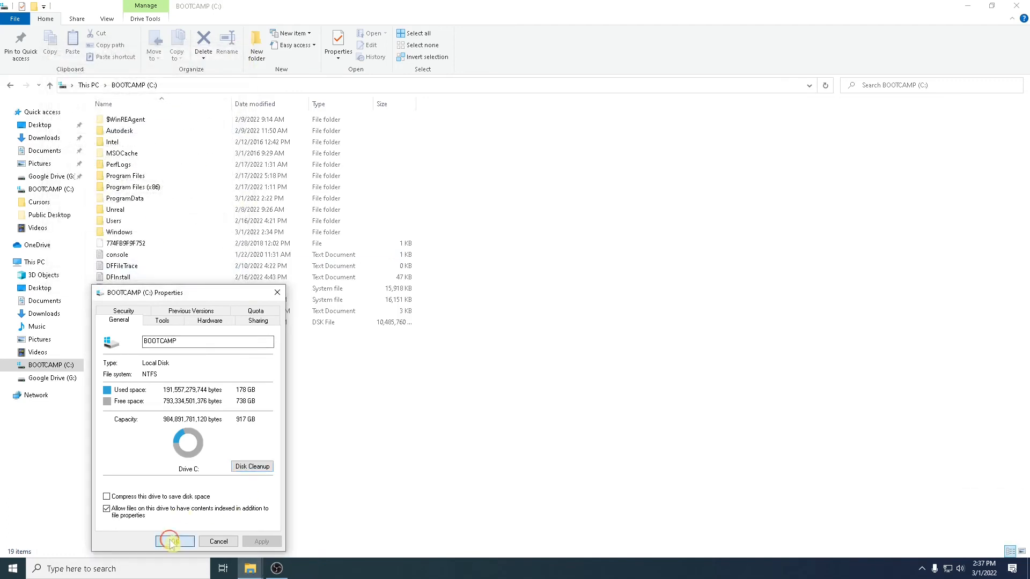
click(174, 542)
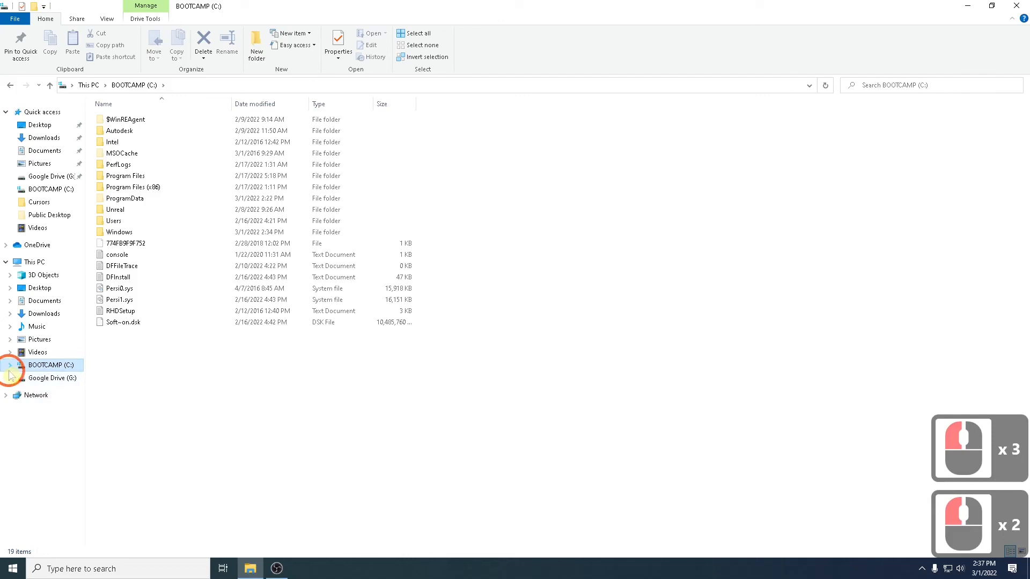
Go to Google Drive (G:) in File Explorer and open its My Drive folder.
click(52, 377)
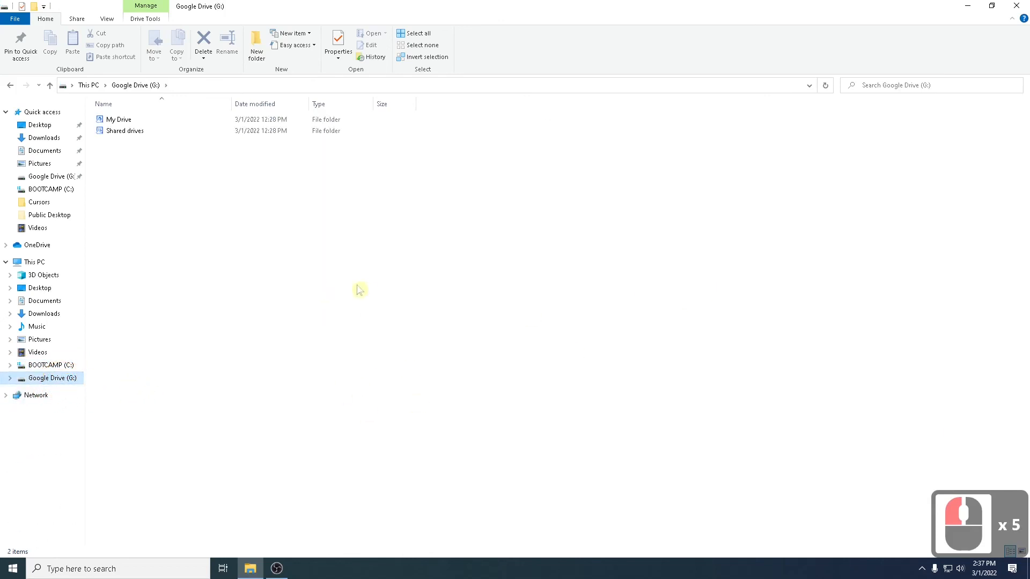
mouse_move(299, 299)
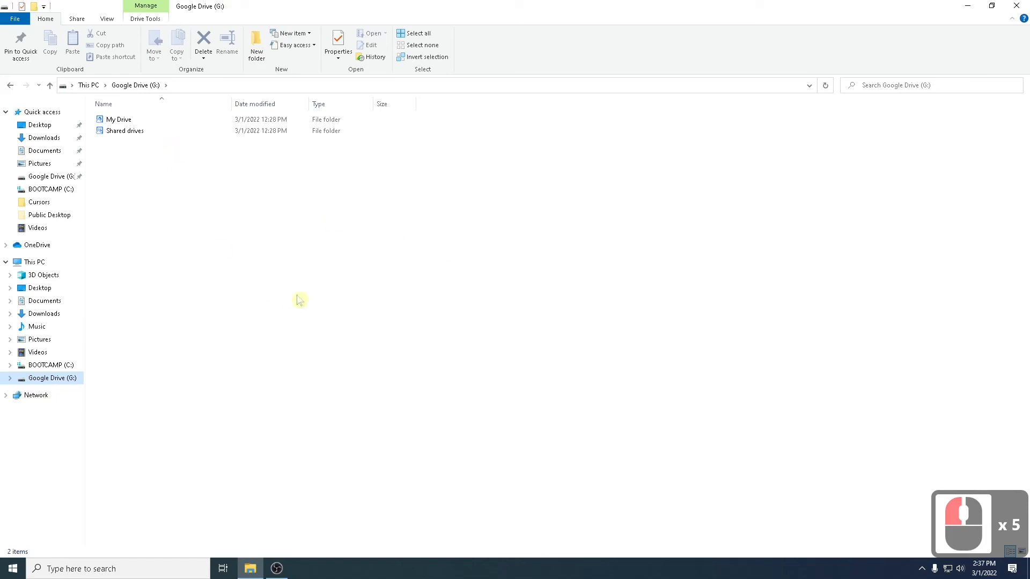
double_click(118, 119)
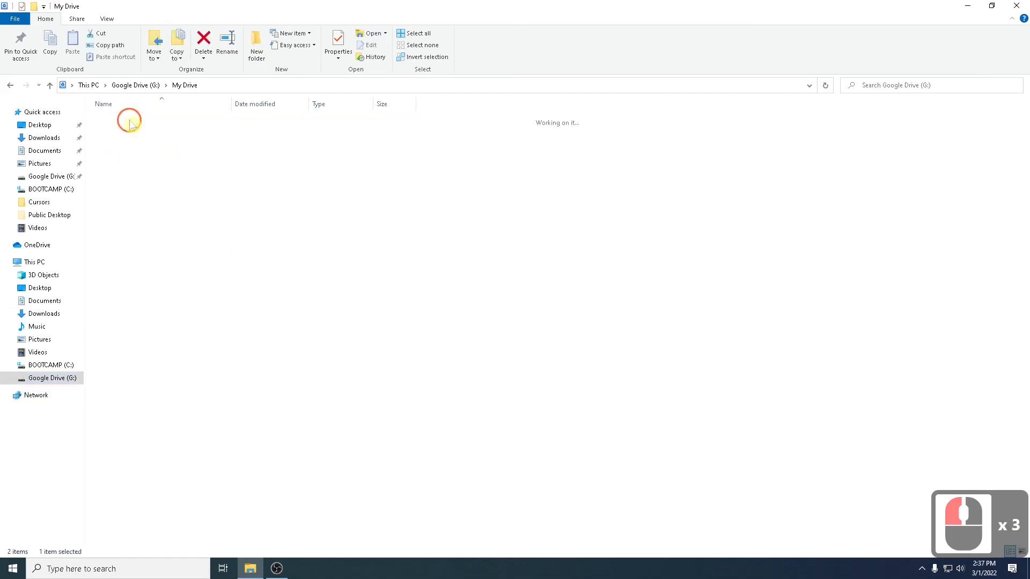